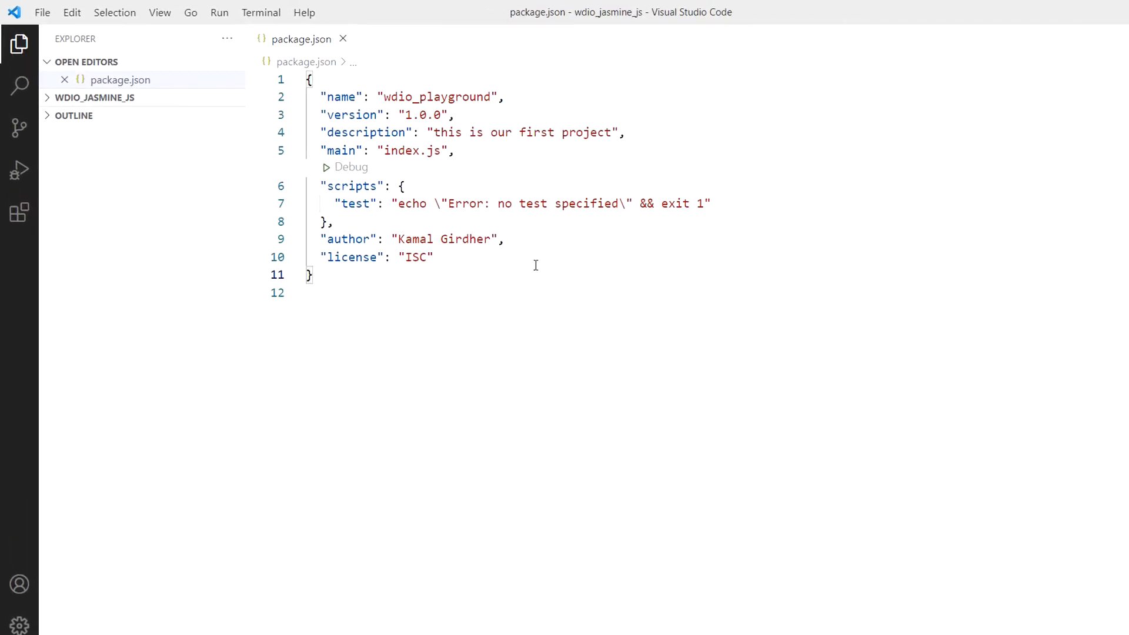
mouse_move(66, 80)
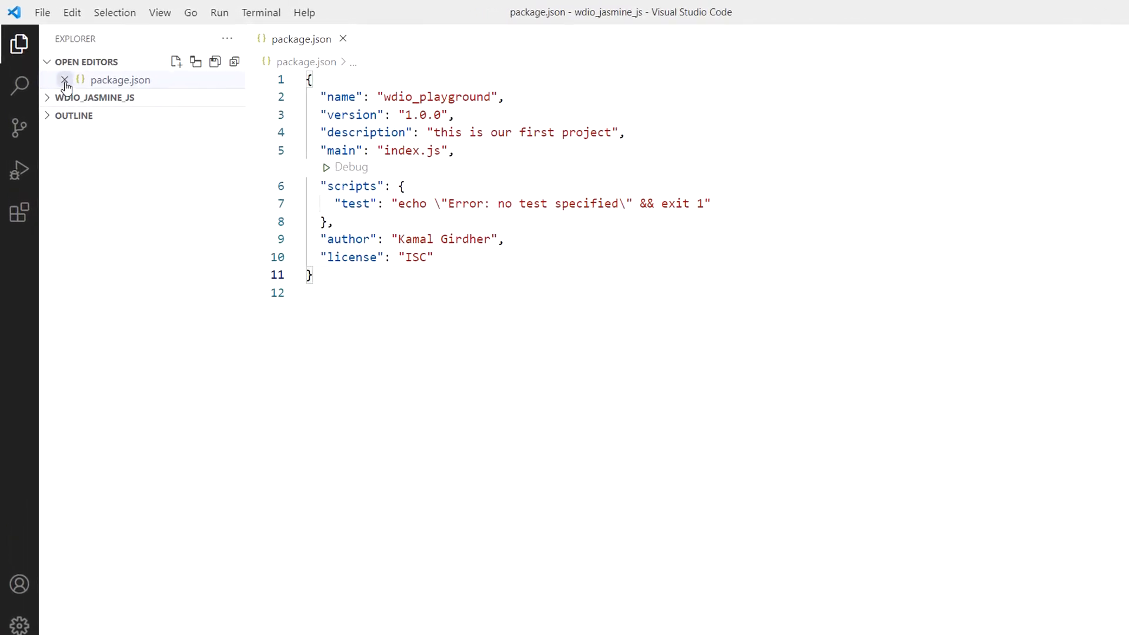
- Close package.json, expand the wdio_jasmine_js folder and reopen package.json from it
left_click(64, 80)
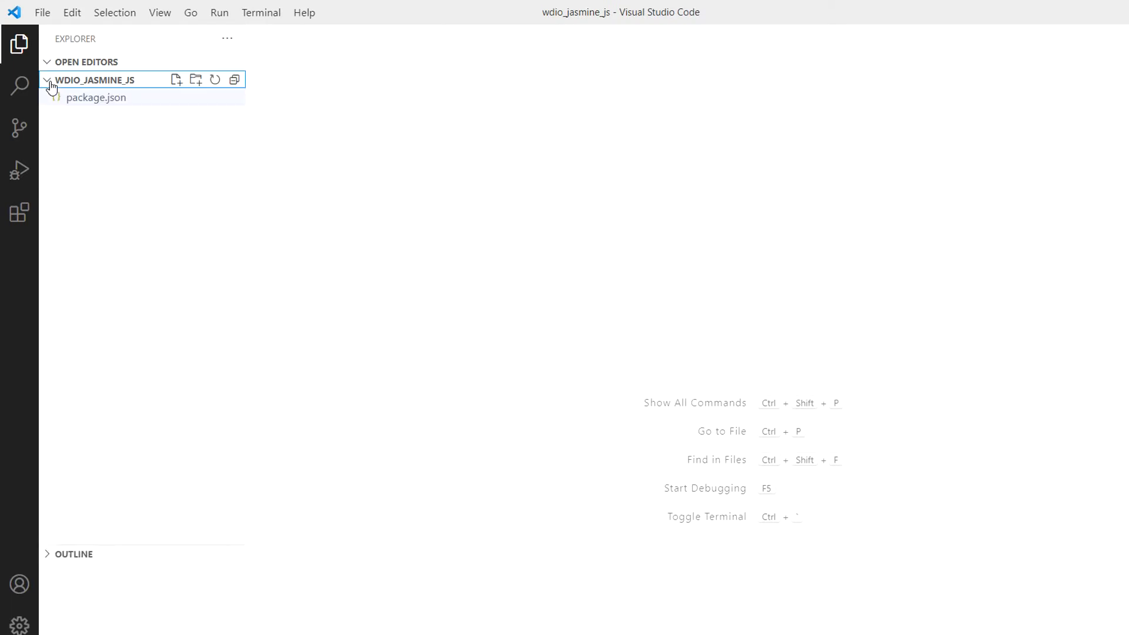
left_click(97, 98)
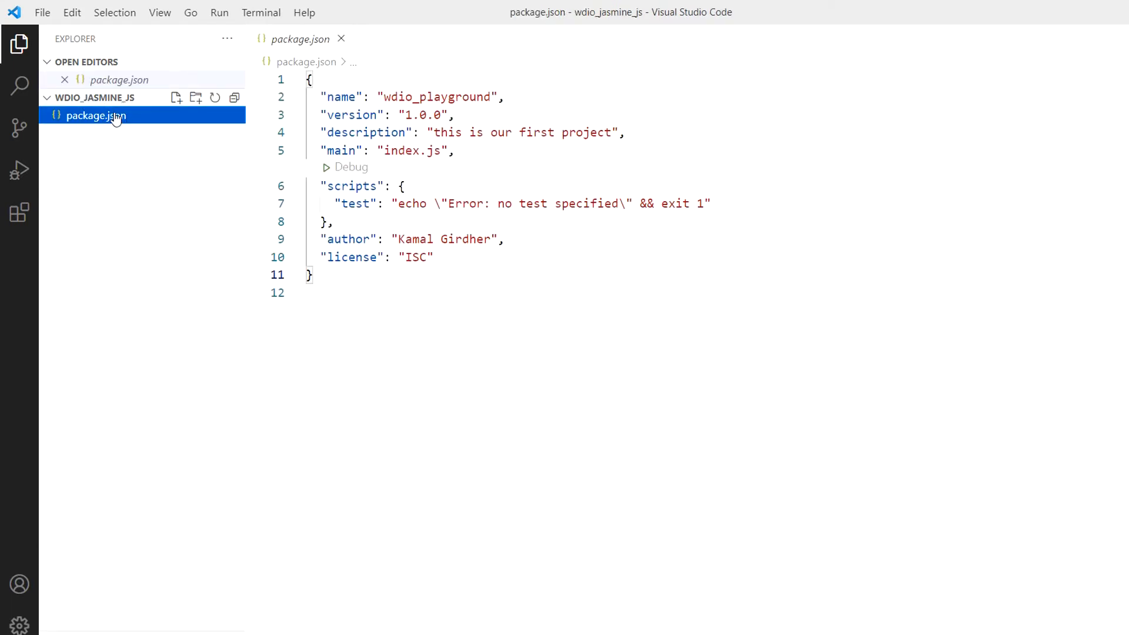
left_click(261, 12)
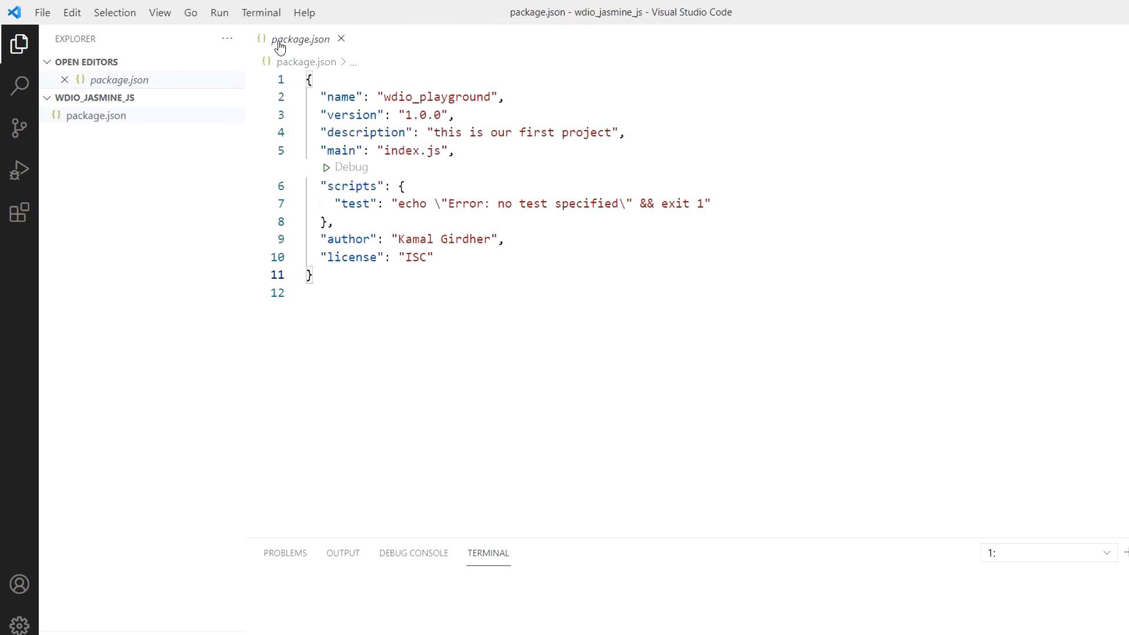
- Start a PowerShell terminal in the project folder and switch VS Code to a dark colour theme
left_click(261, 12)
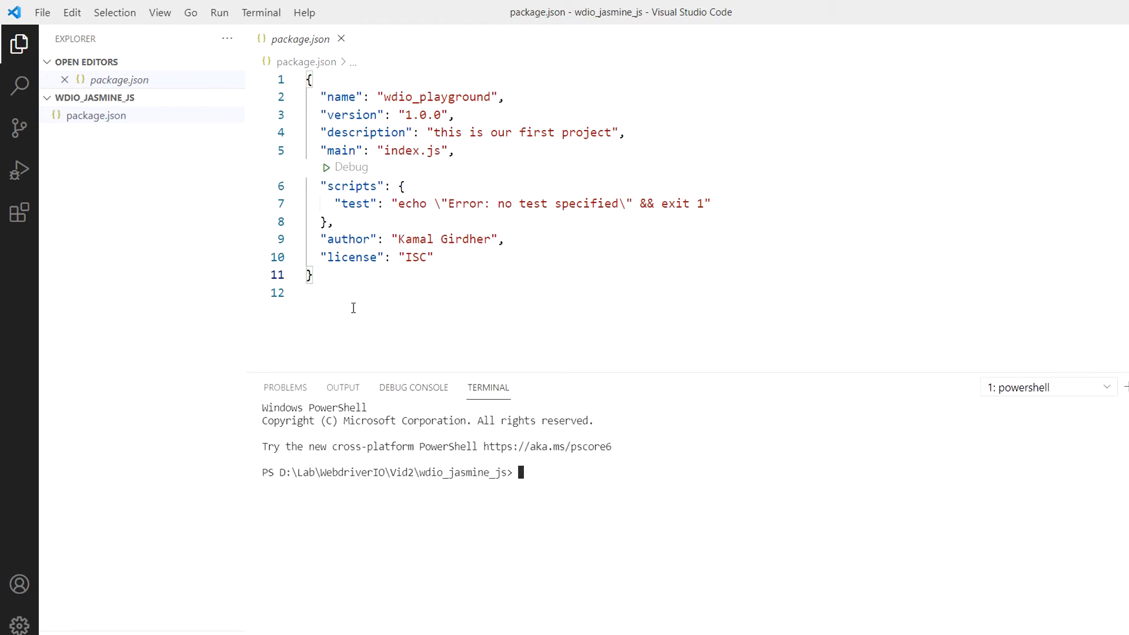
left_click(43, 12)
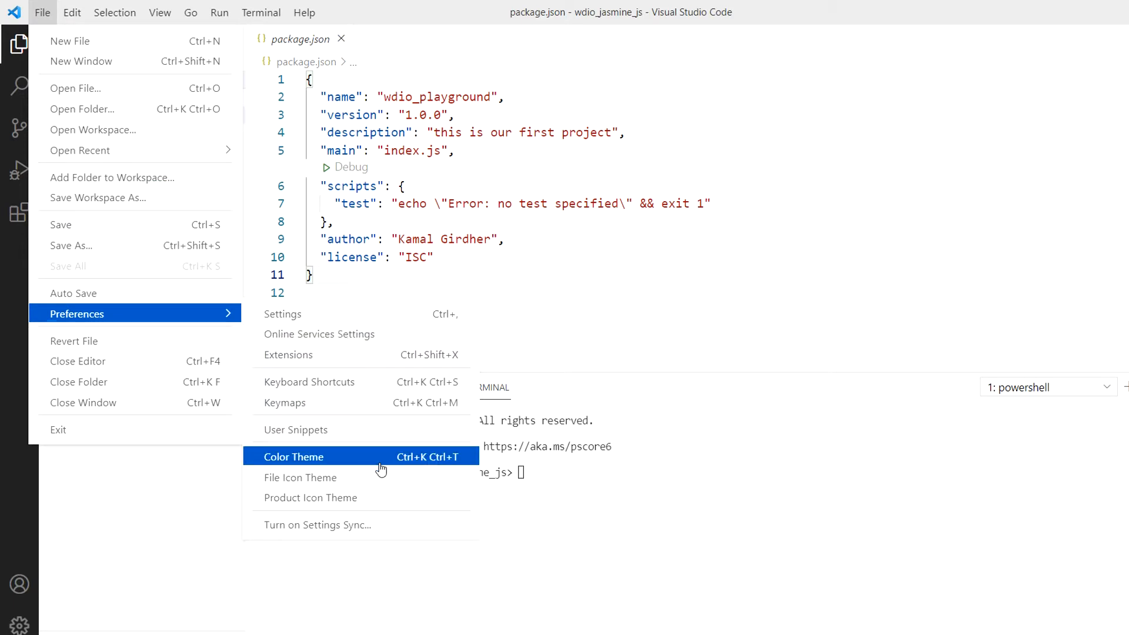
left_click(293, 456)
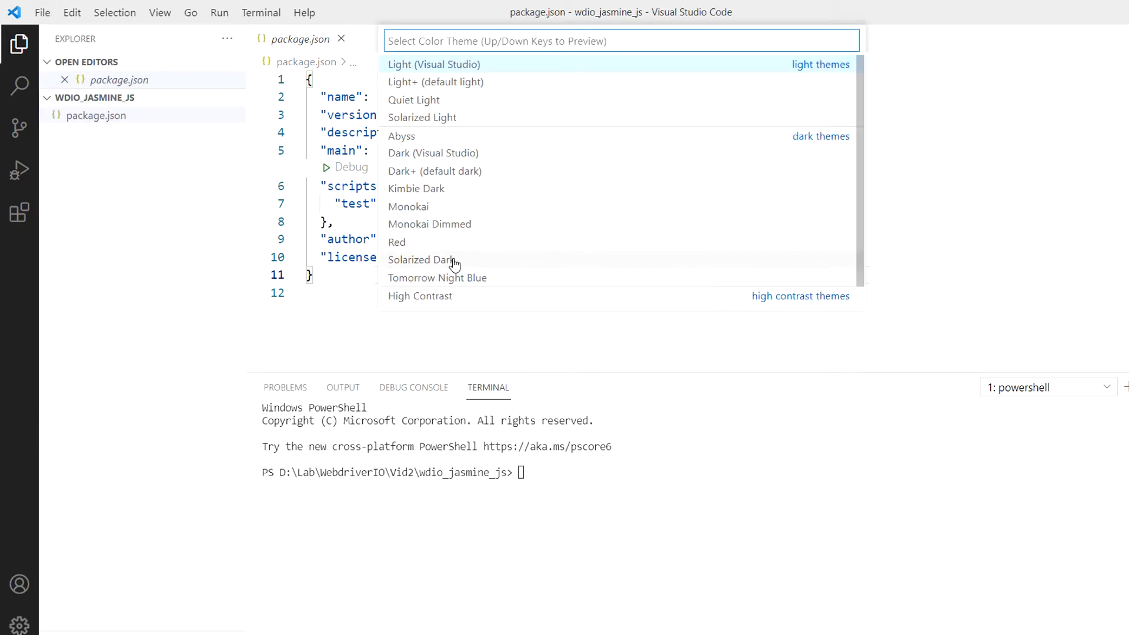
key("Escape")
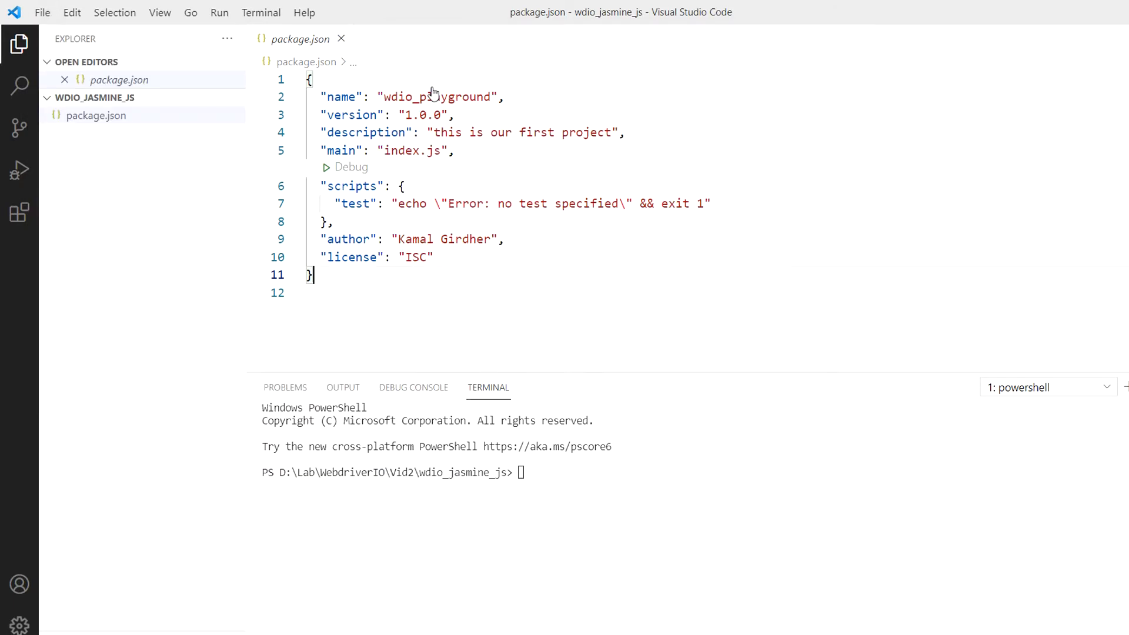
left_click(42, 12)
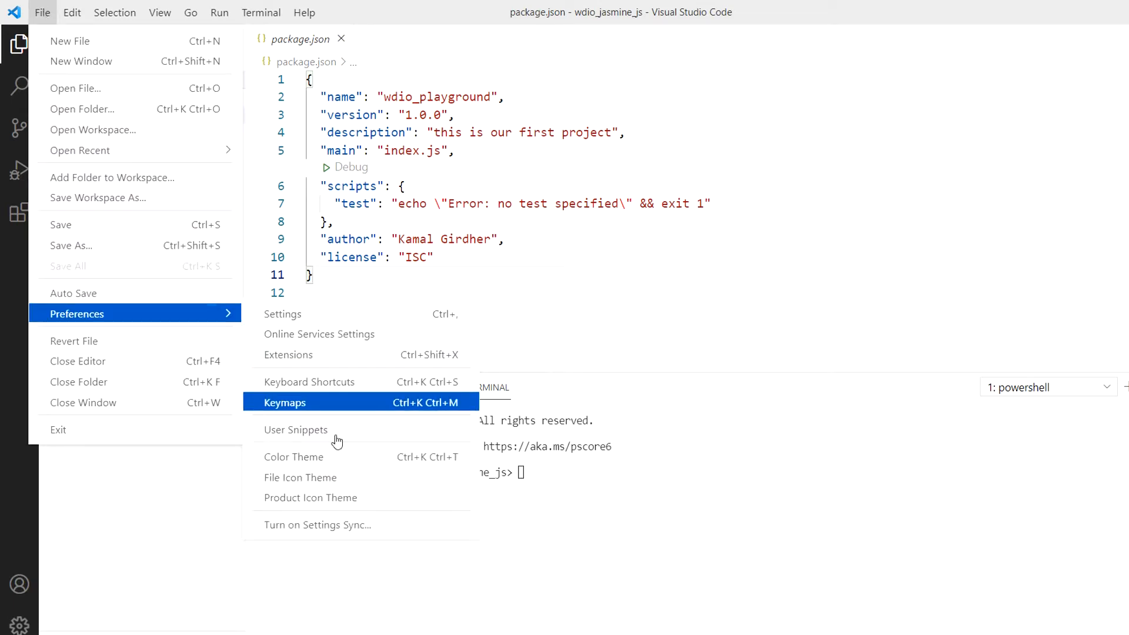
left_click(293, 456)
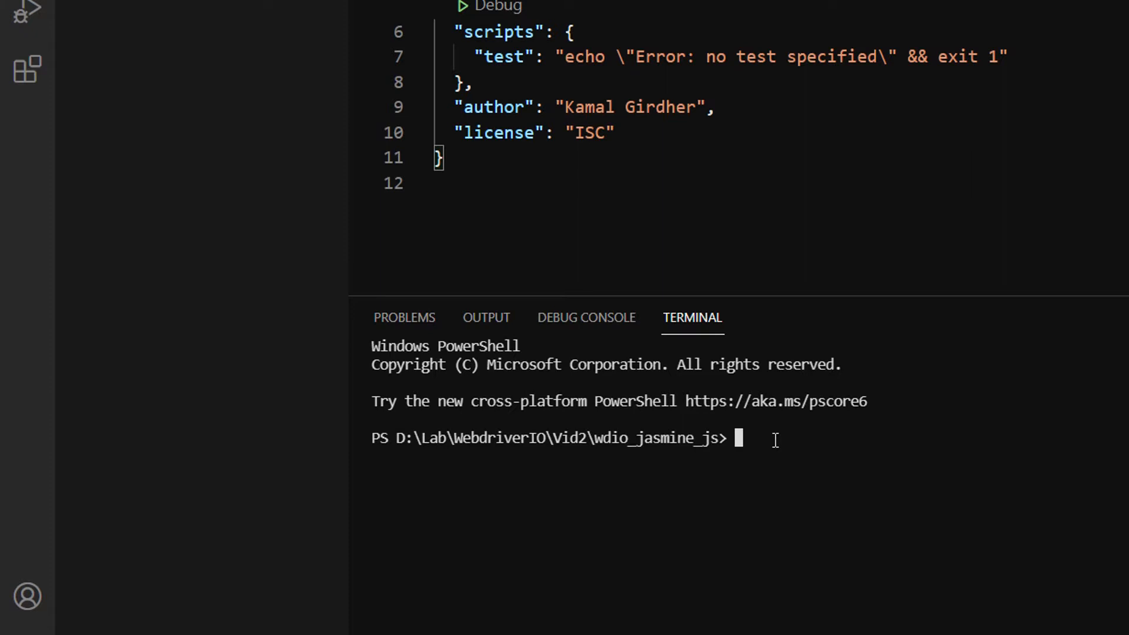
type("npm")
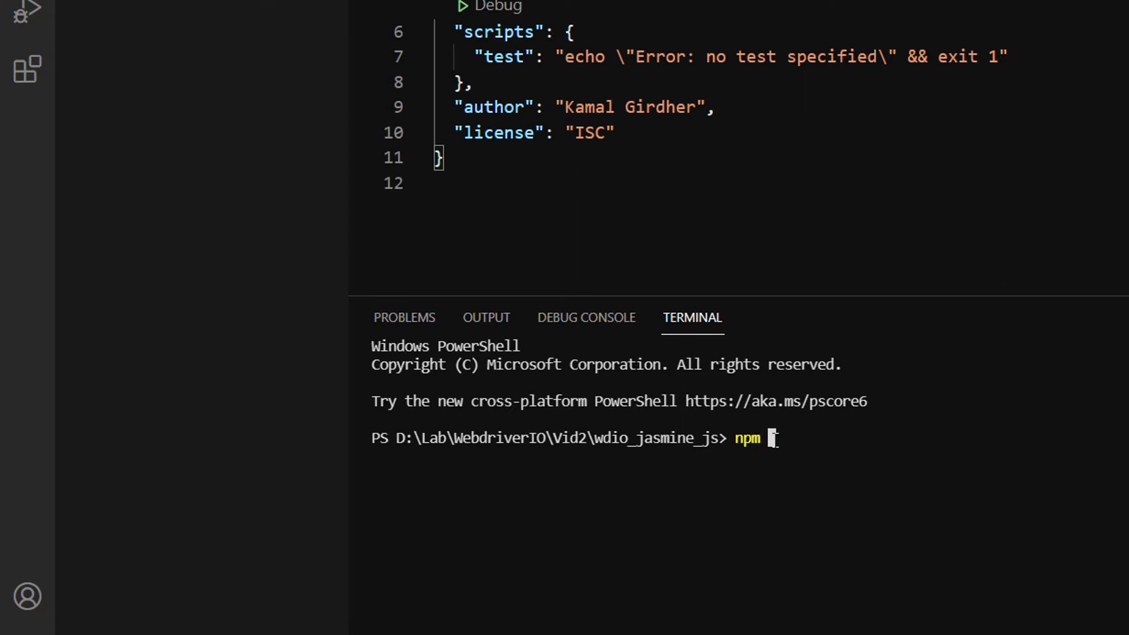
type("install")
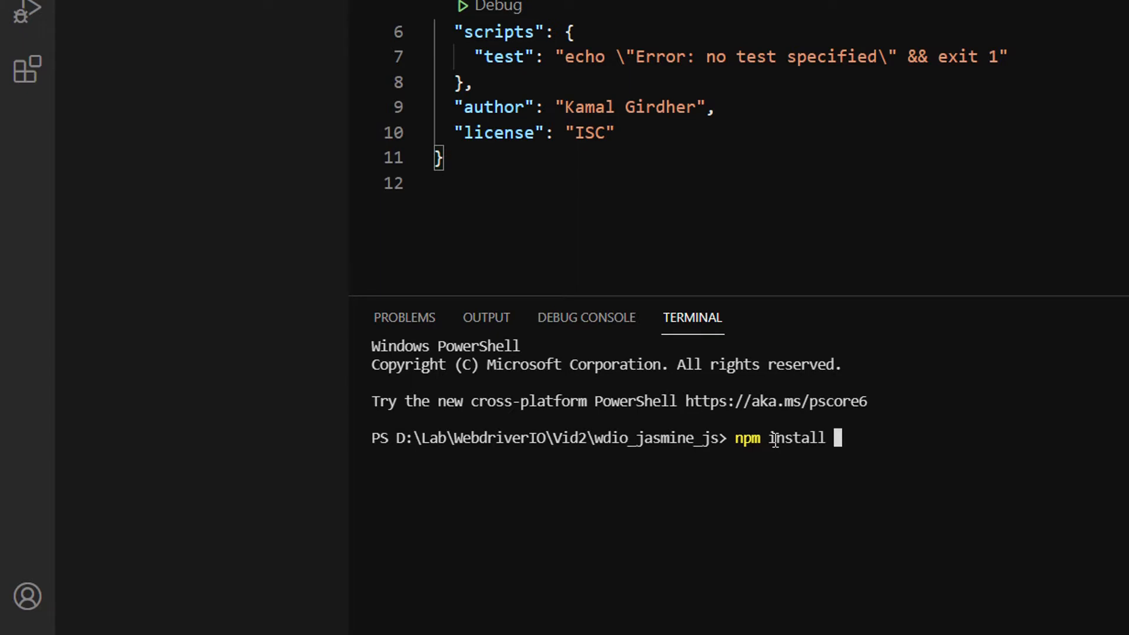
type("--save")
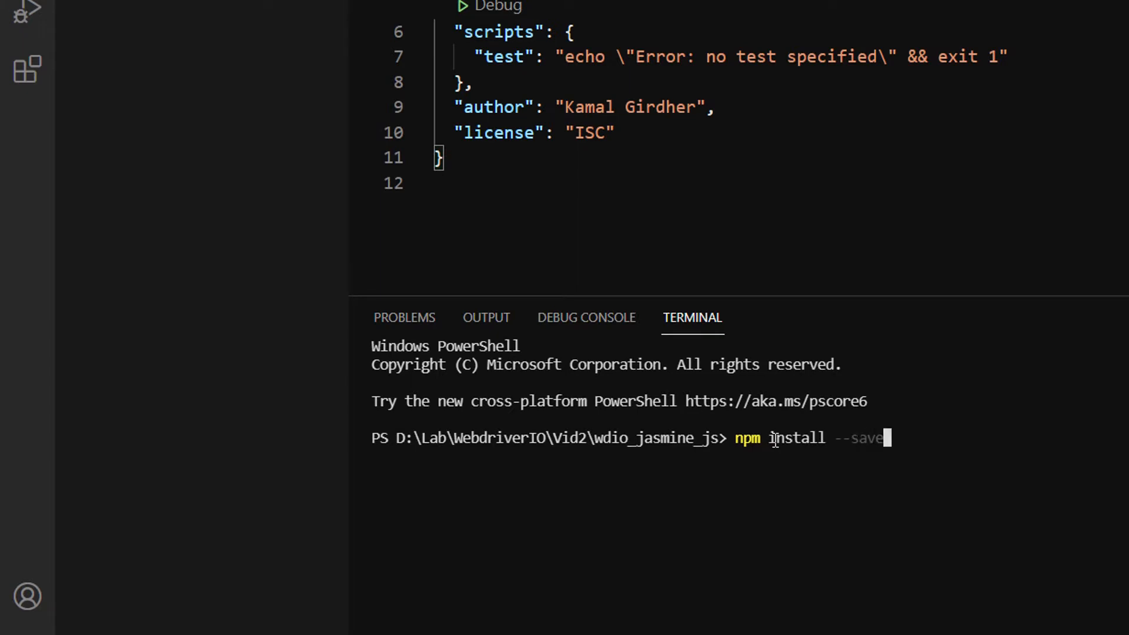
type("-dev")
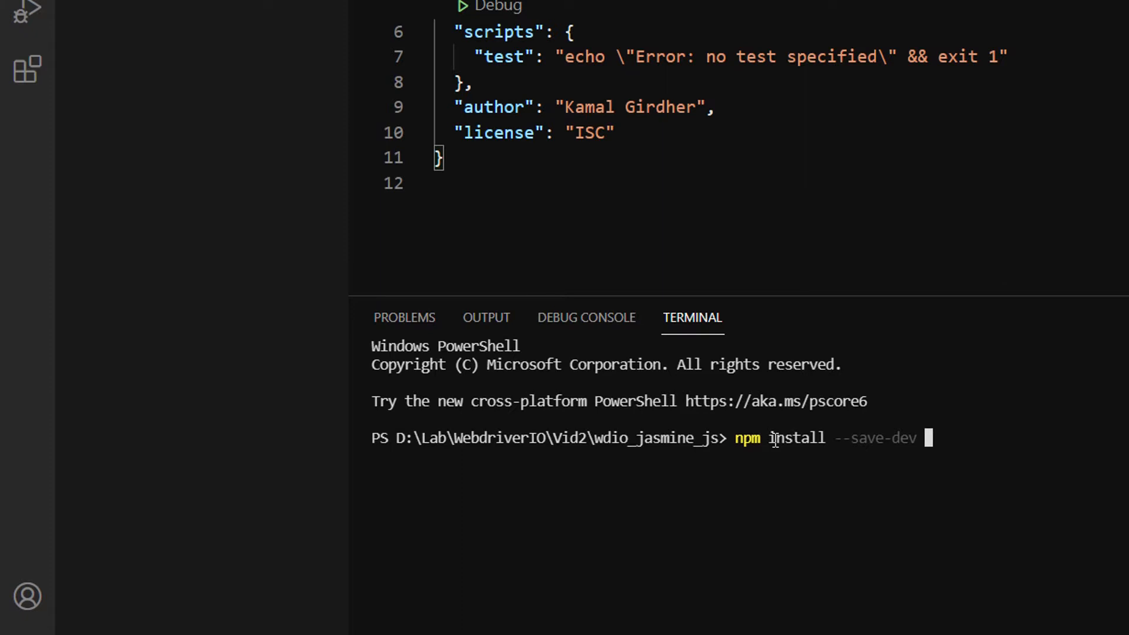
type("@wdio")
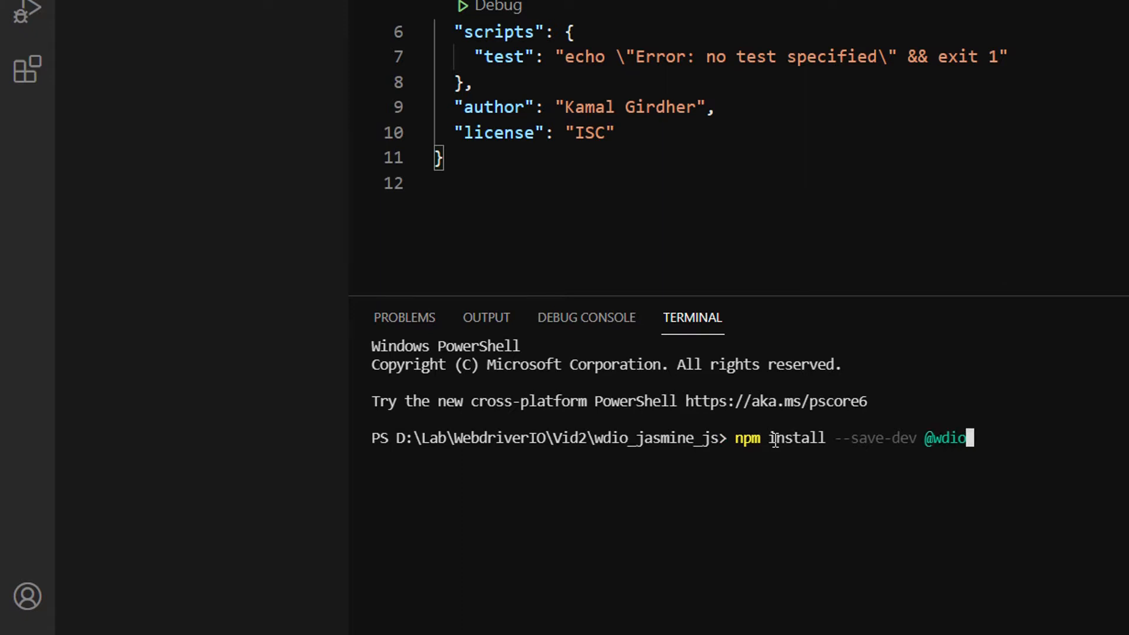
type("/cli")
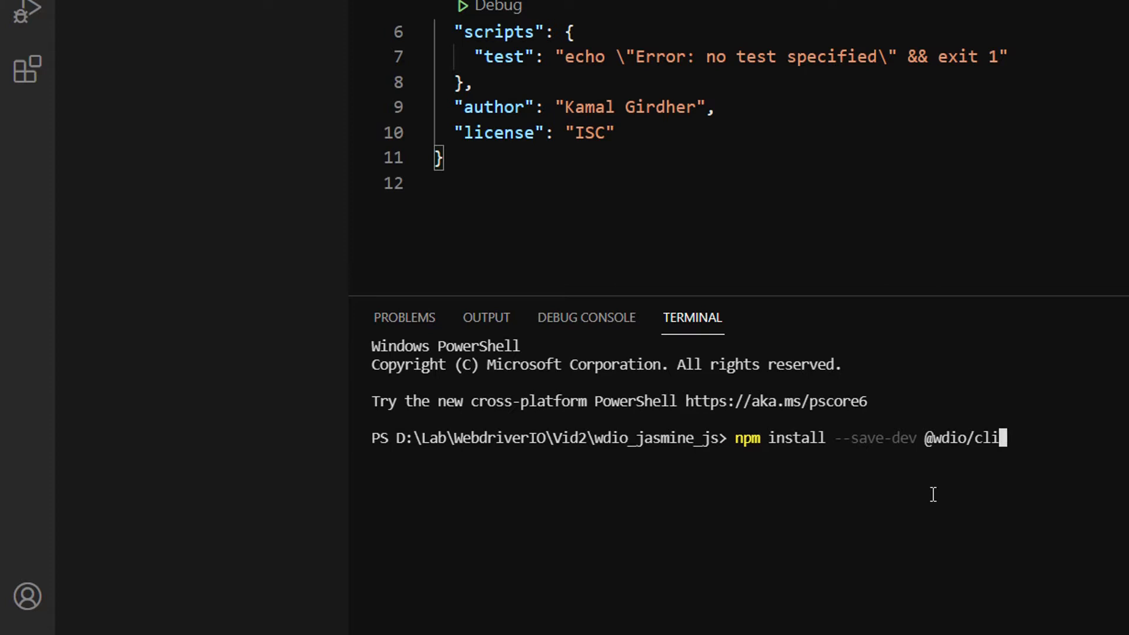
mouse_move(920, 438)
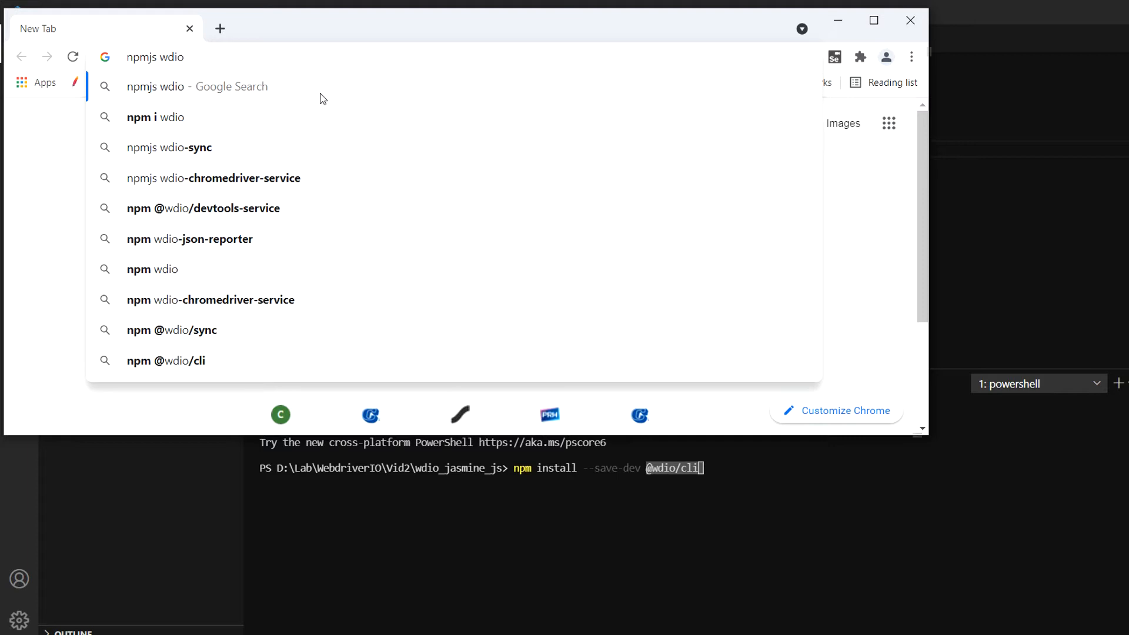
left_click(166, 360)
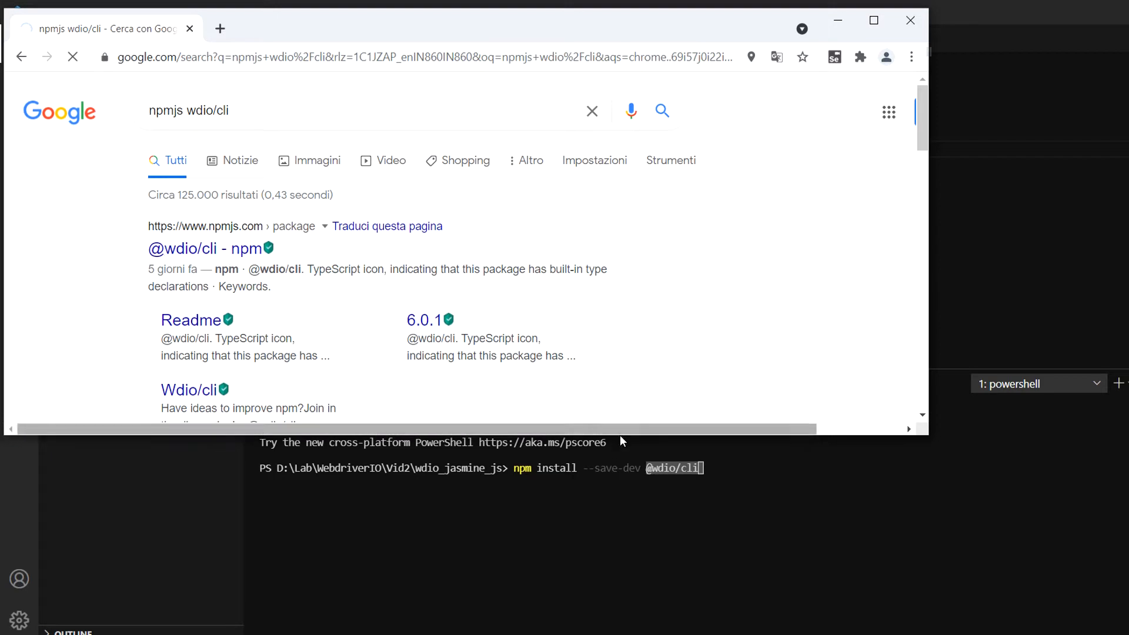
left_click(200, 248)
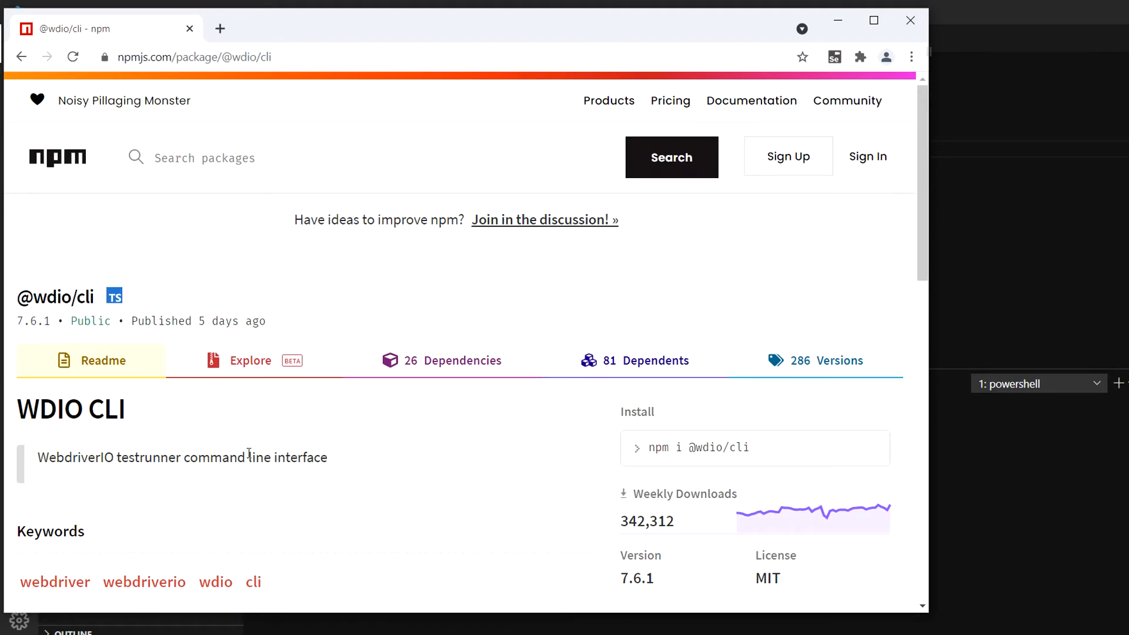
scroll("down", 3)
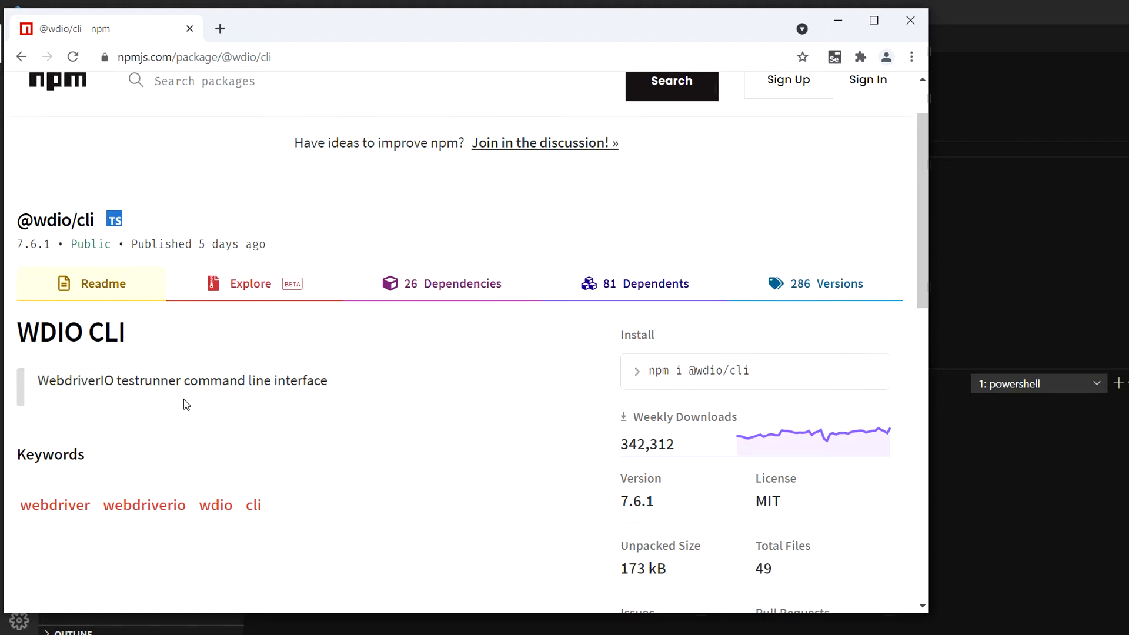
scroll("down", 3)
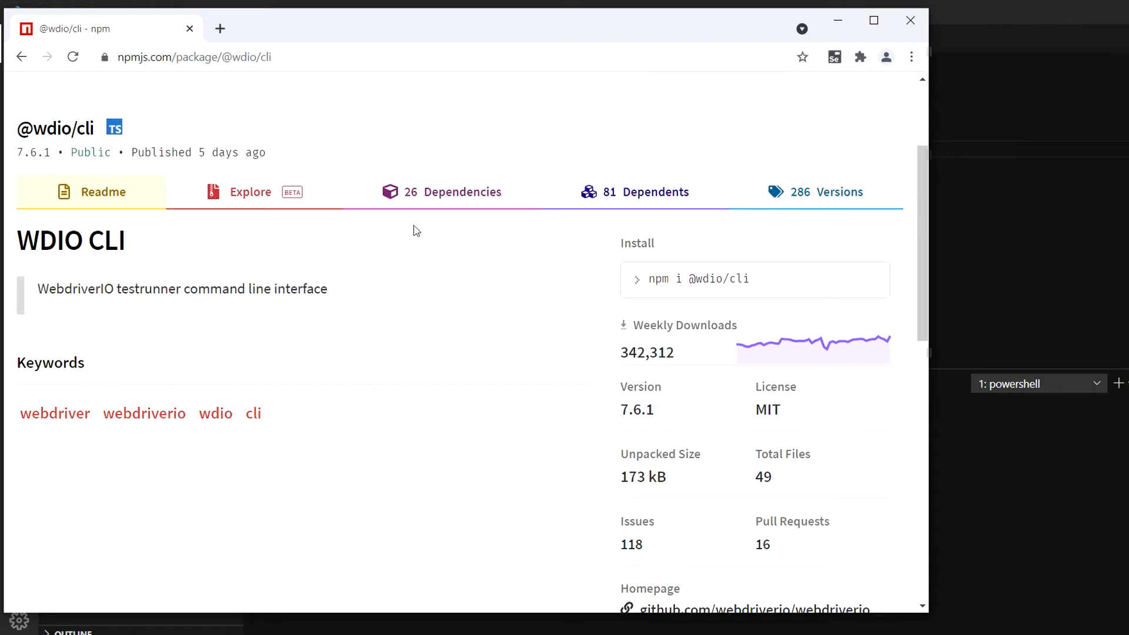
- Review the package's 26 dependencies and readme, then close the Chrome window
left_click(451, 191)
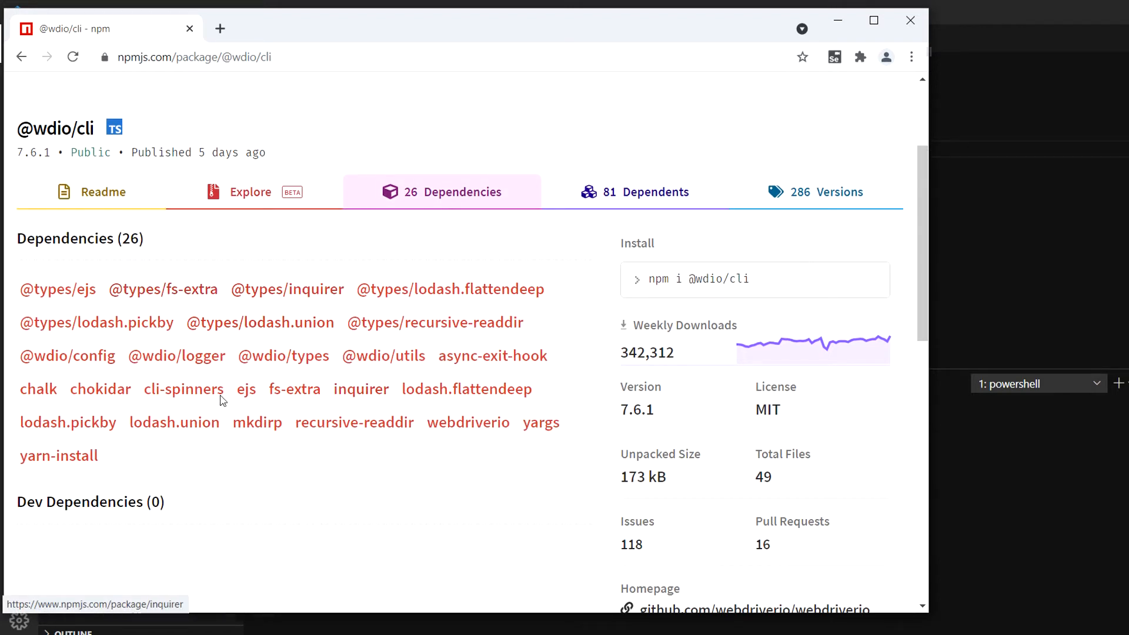
mouse_move(196, 222)
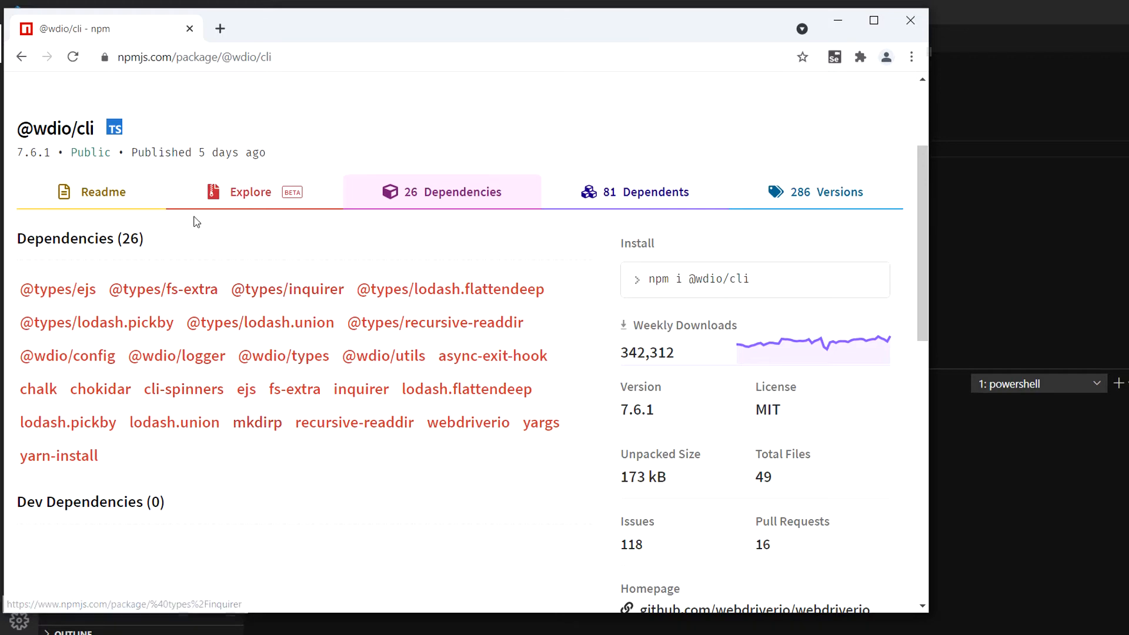
left_click(92, 192)
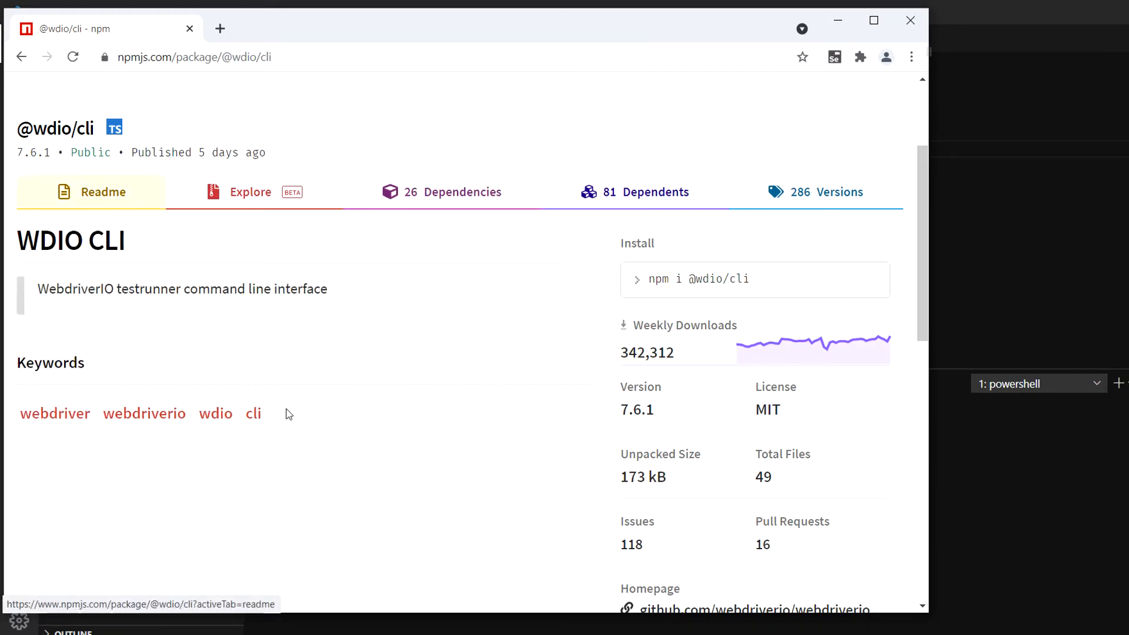
scroll("down", 3)
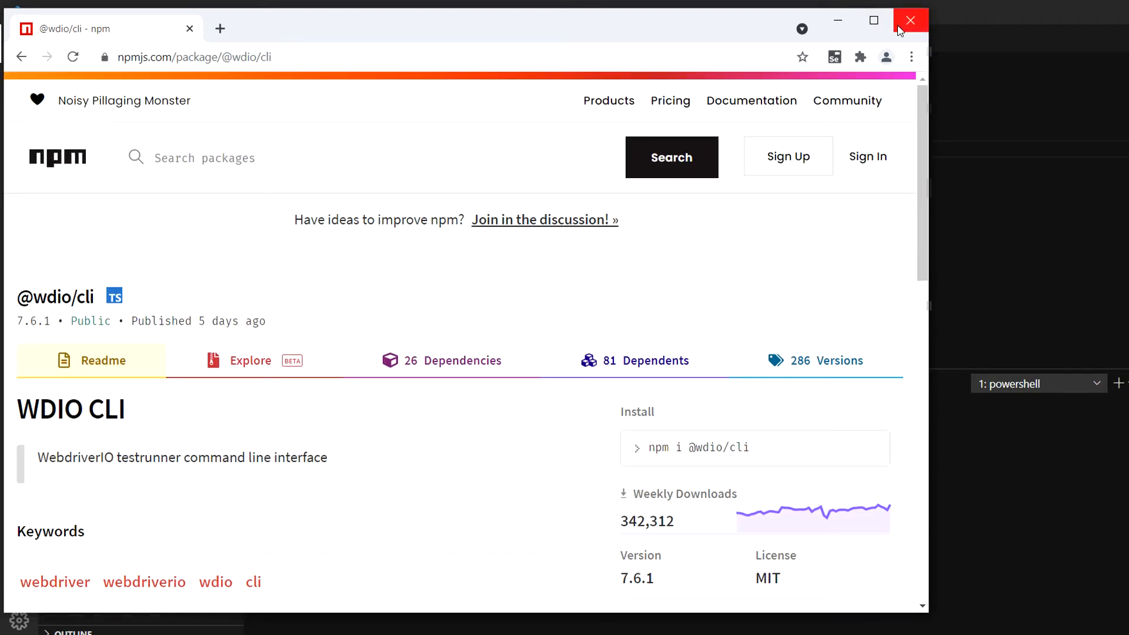
left_click(909, 20)
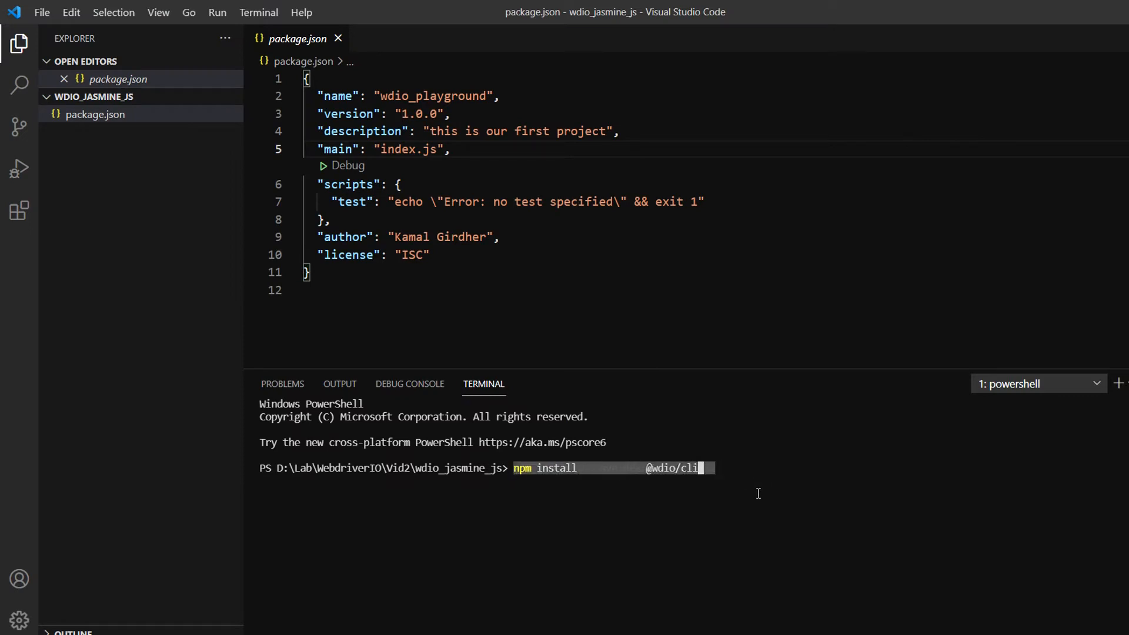
type("--save-dev")
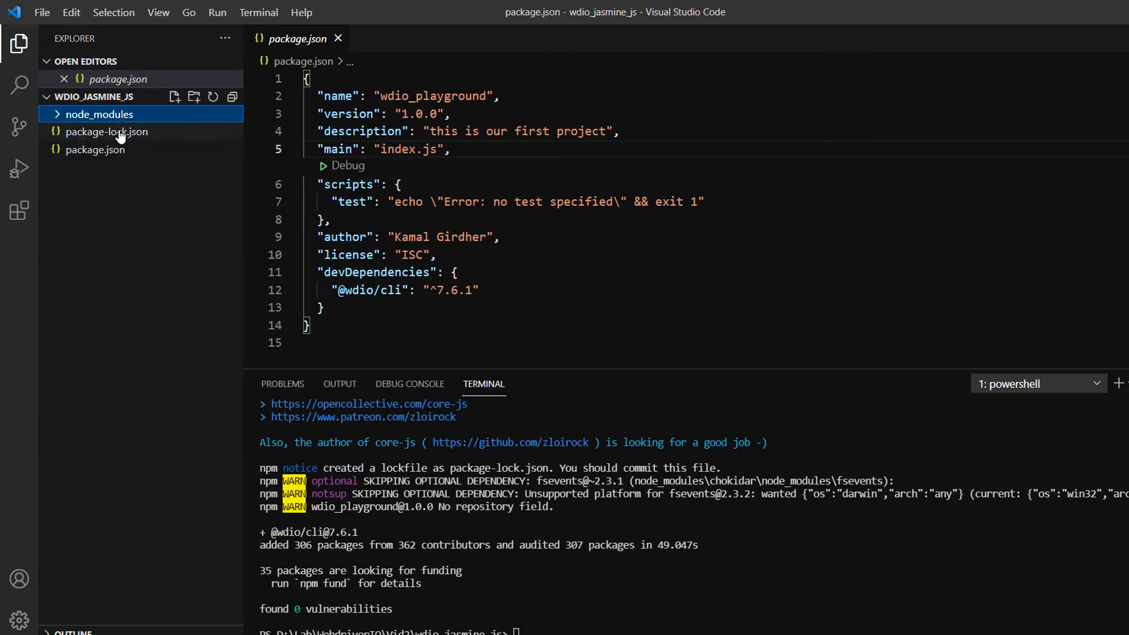
left_click(105, 132)
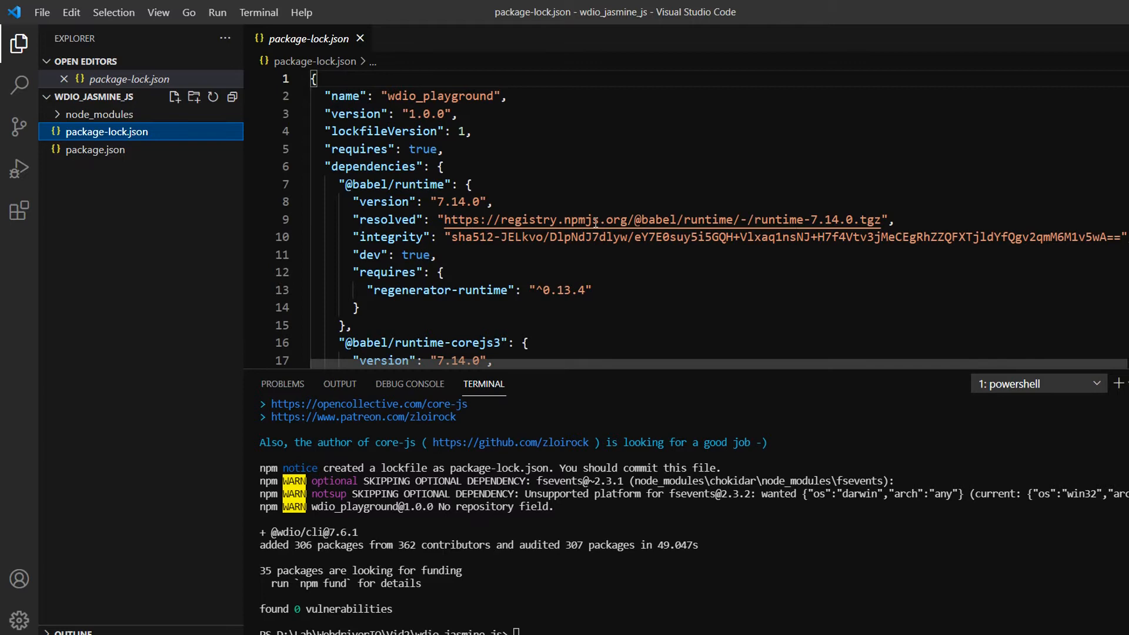
double_click(582, 219)
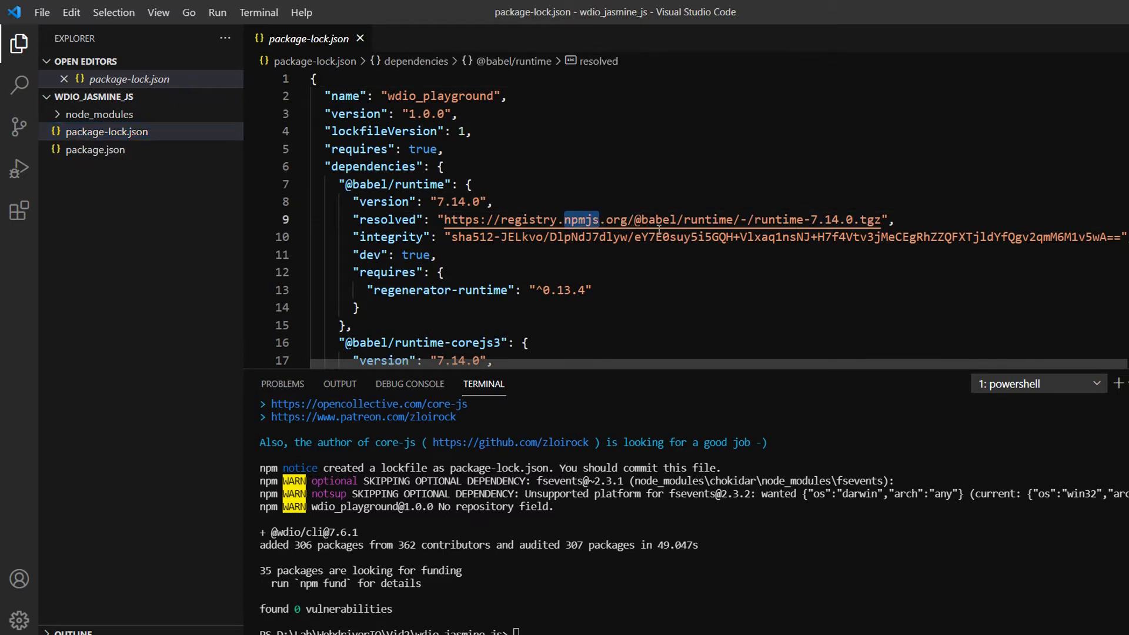
scroll("down", 3)
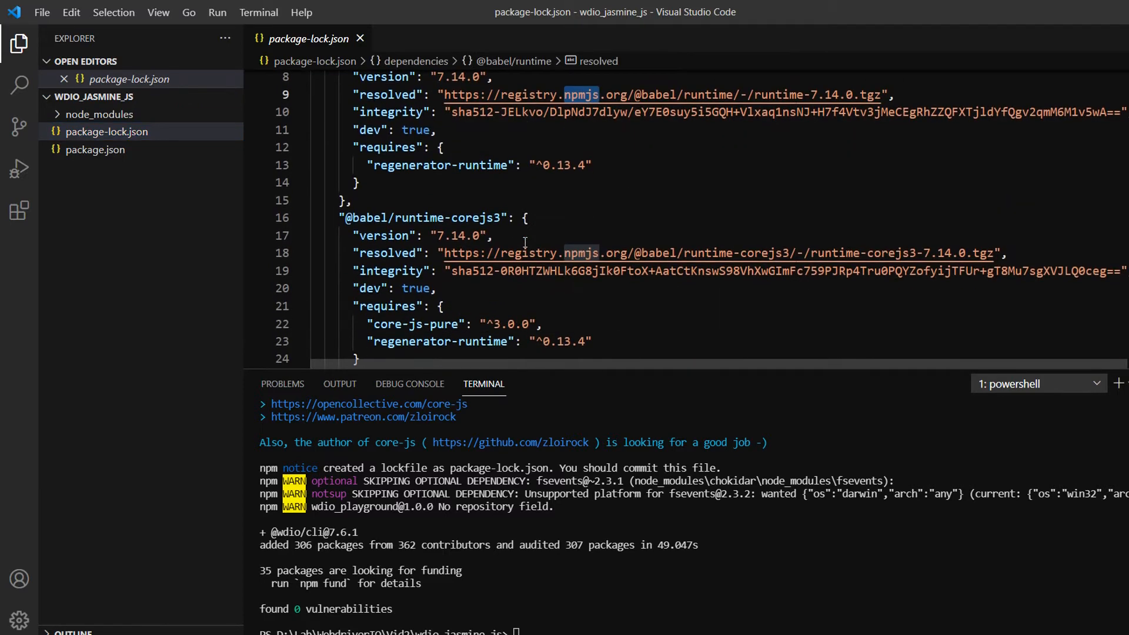
scroll("down", 3)
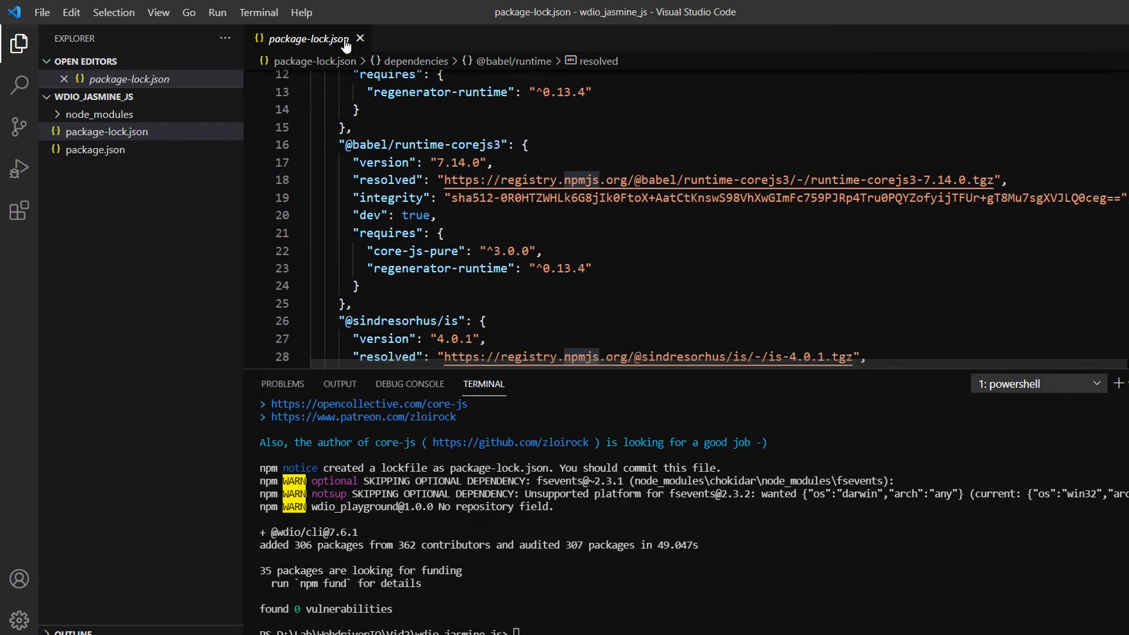
left_click(360, 38)
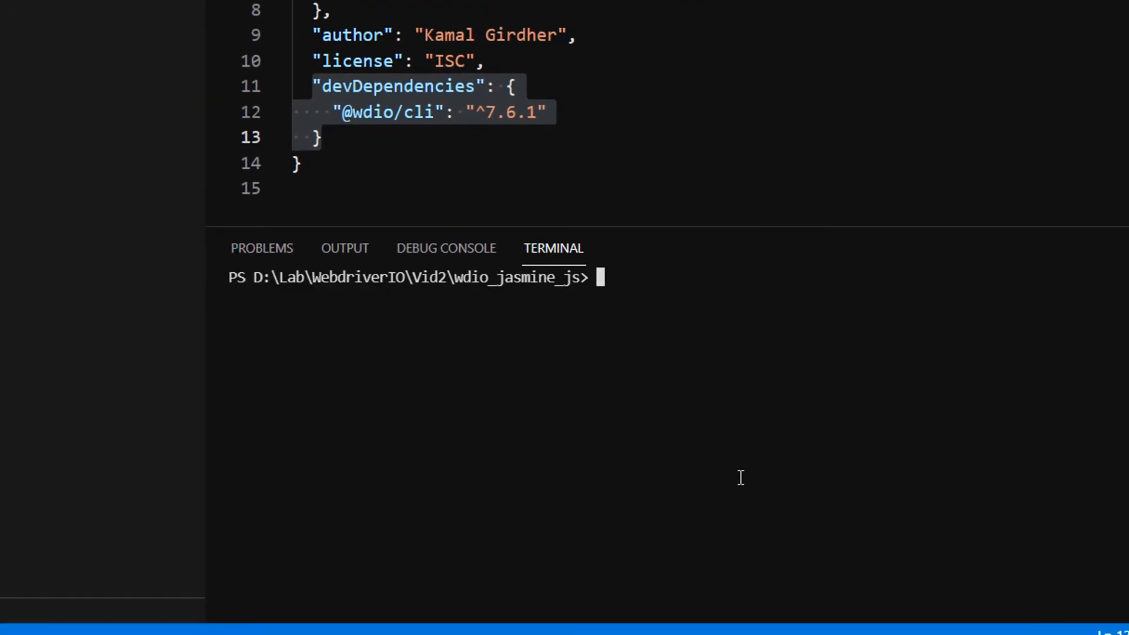
- Run npx wdio config in the terminal to launch the WebdriverIO configuration wizard
type("n")
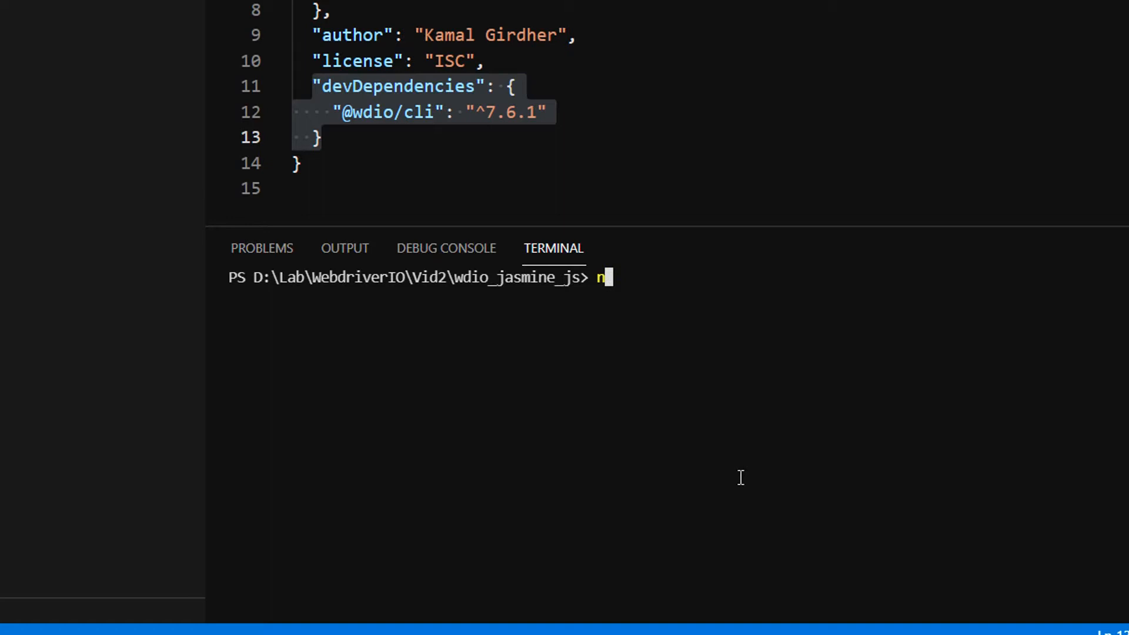
mouse_move(644, 412)
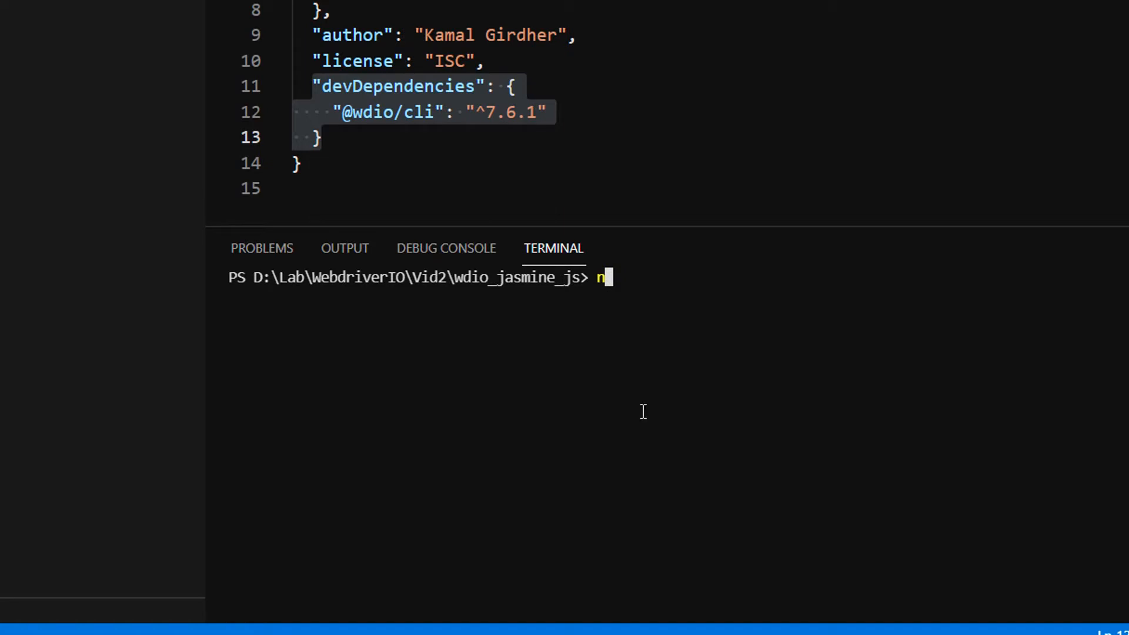
type("px")
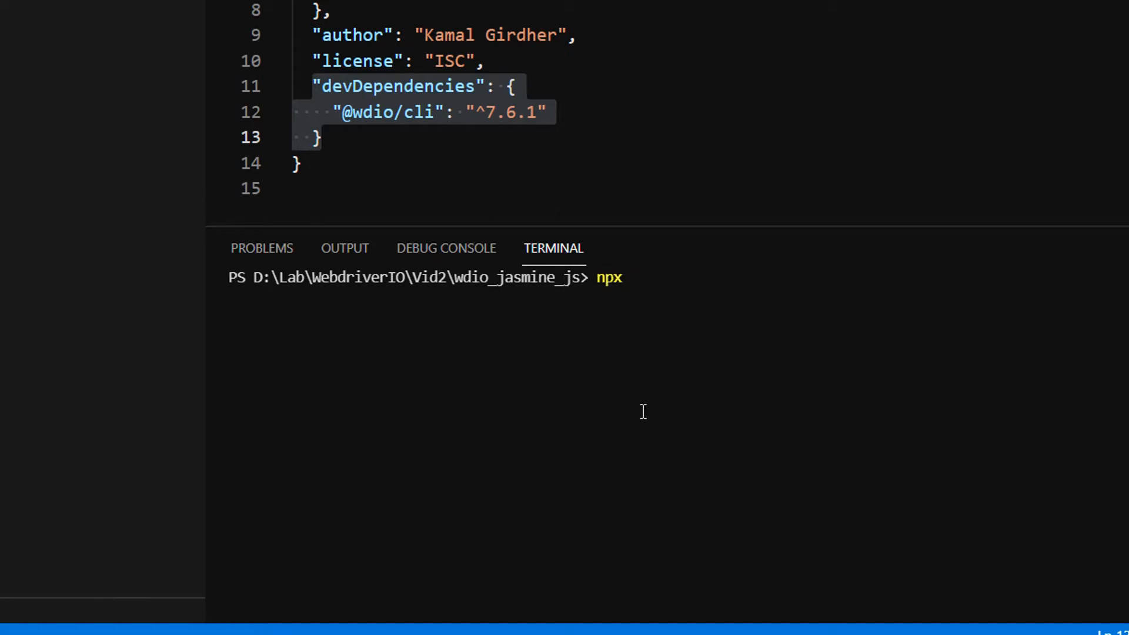
type("wdio")
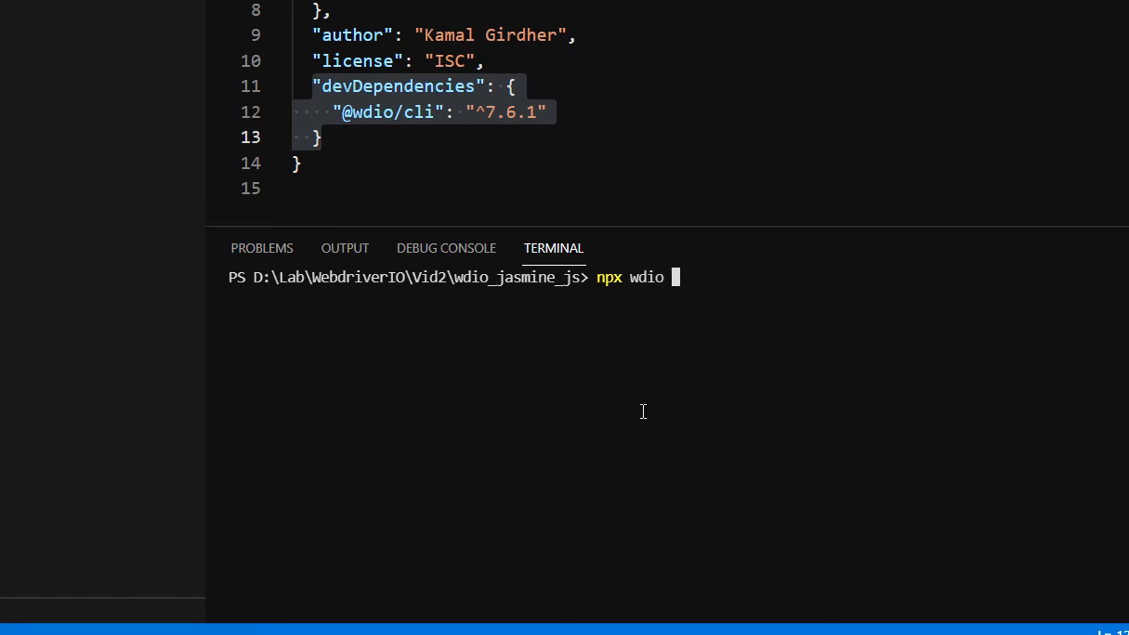
type("config -y")
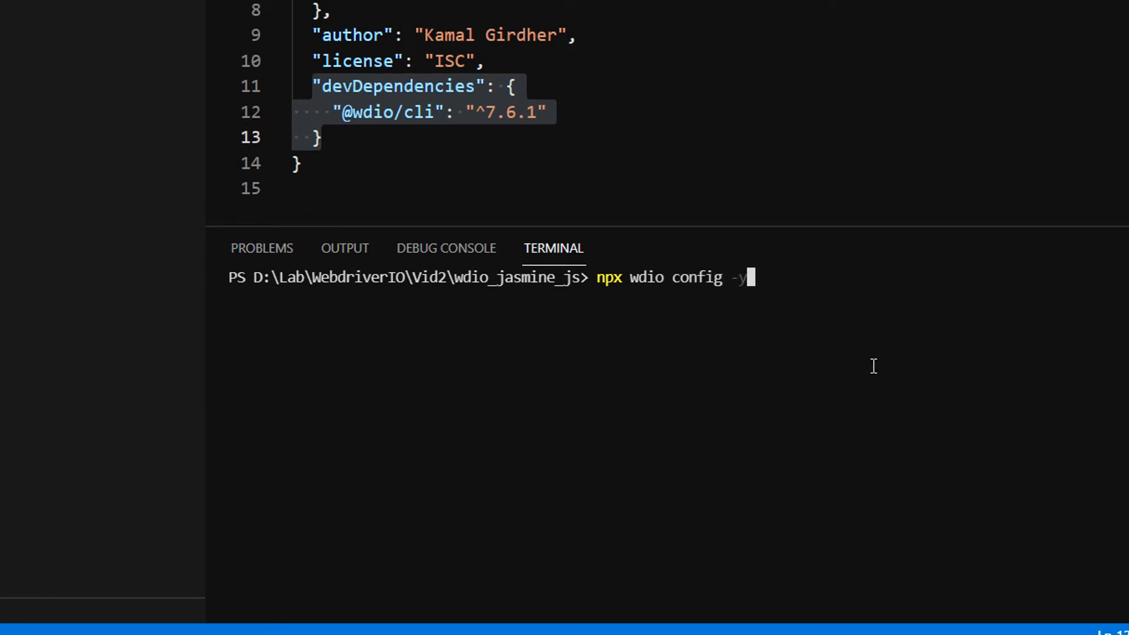
mouse_move(1068, 321)
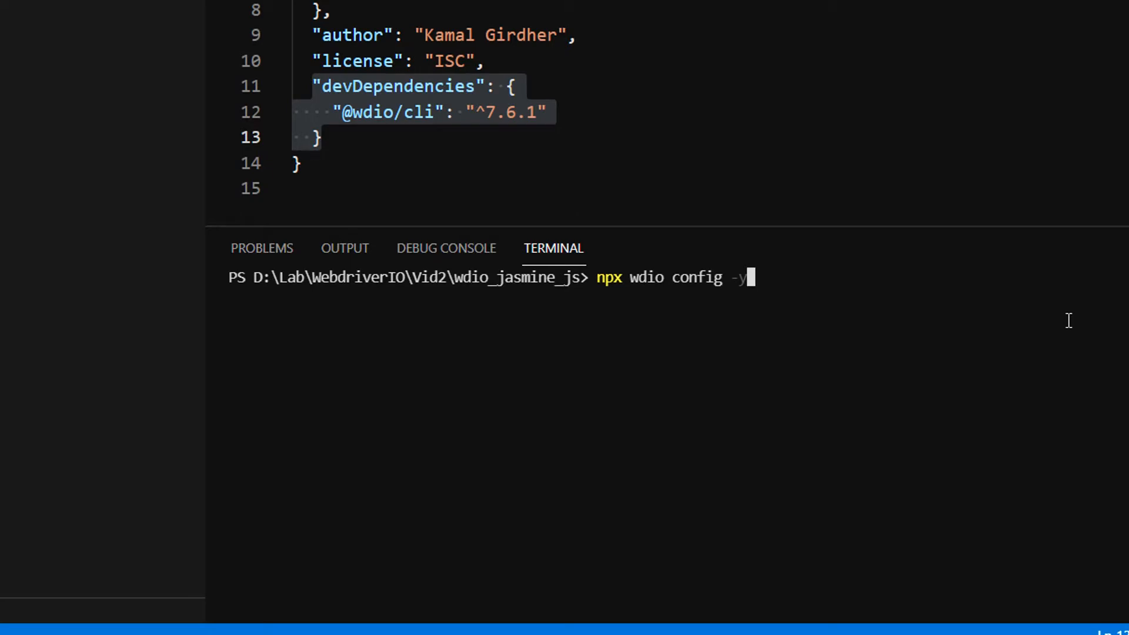
key("BackSpace")
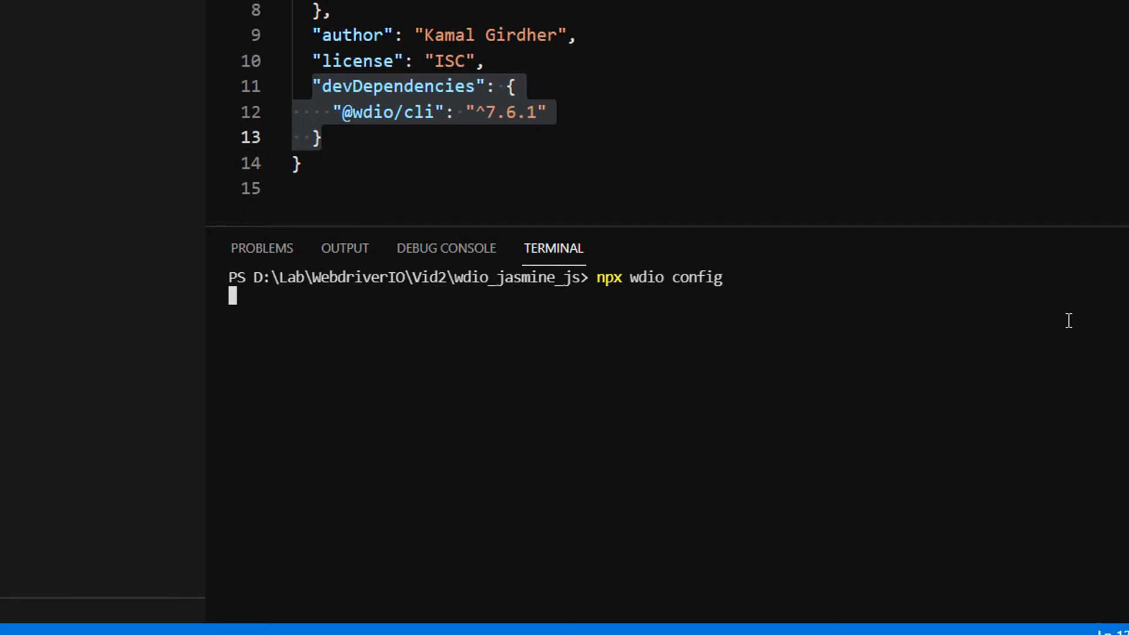
- Choose the local machine backend and jasmine as the test framework
key("enter")
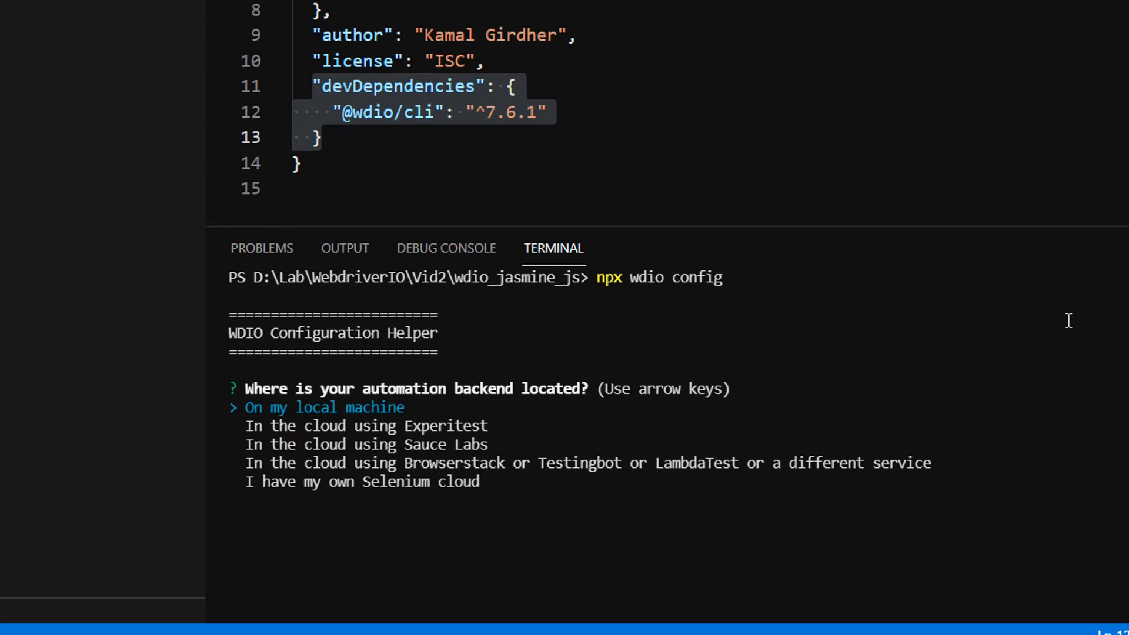
key("down")
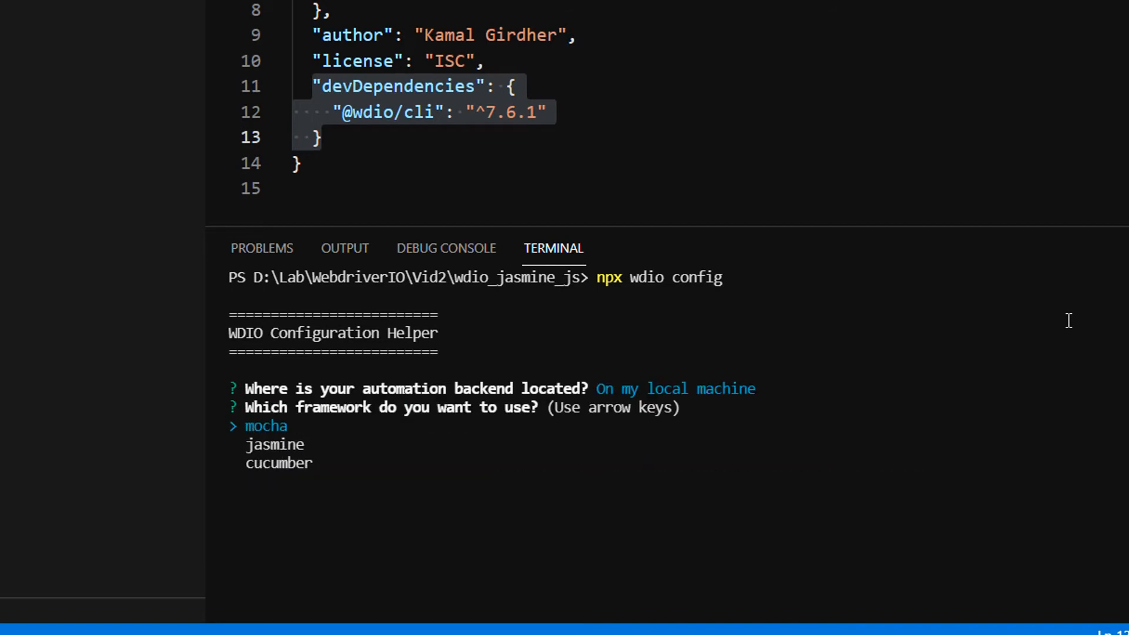
key("Down")
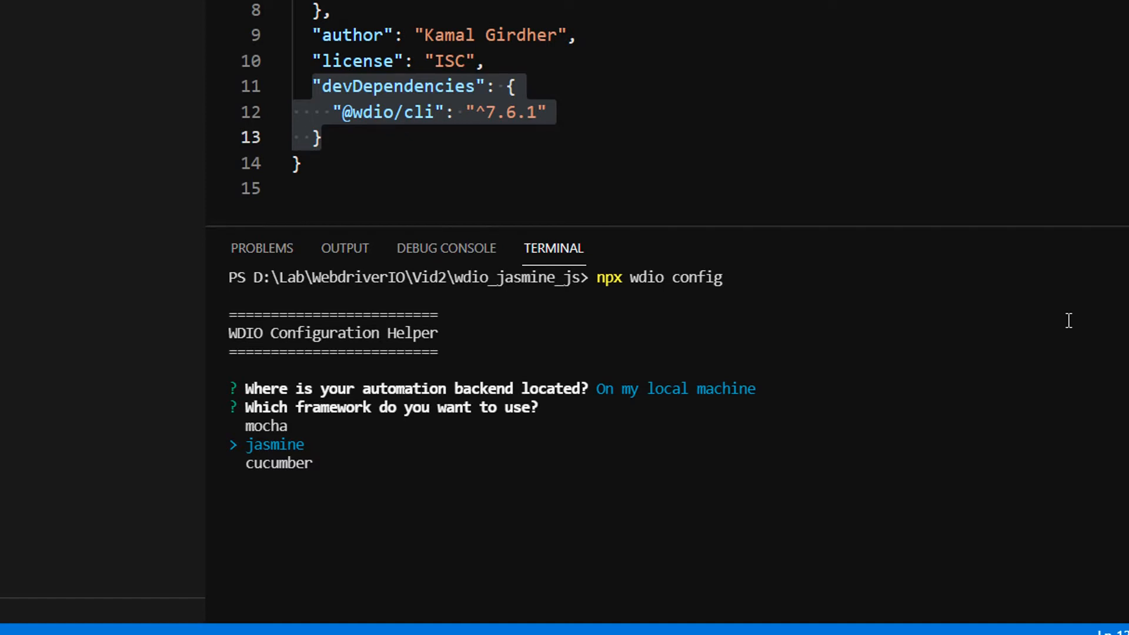
key("enter")
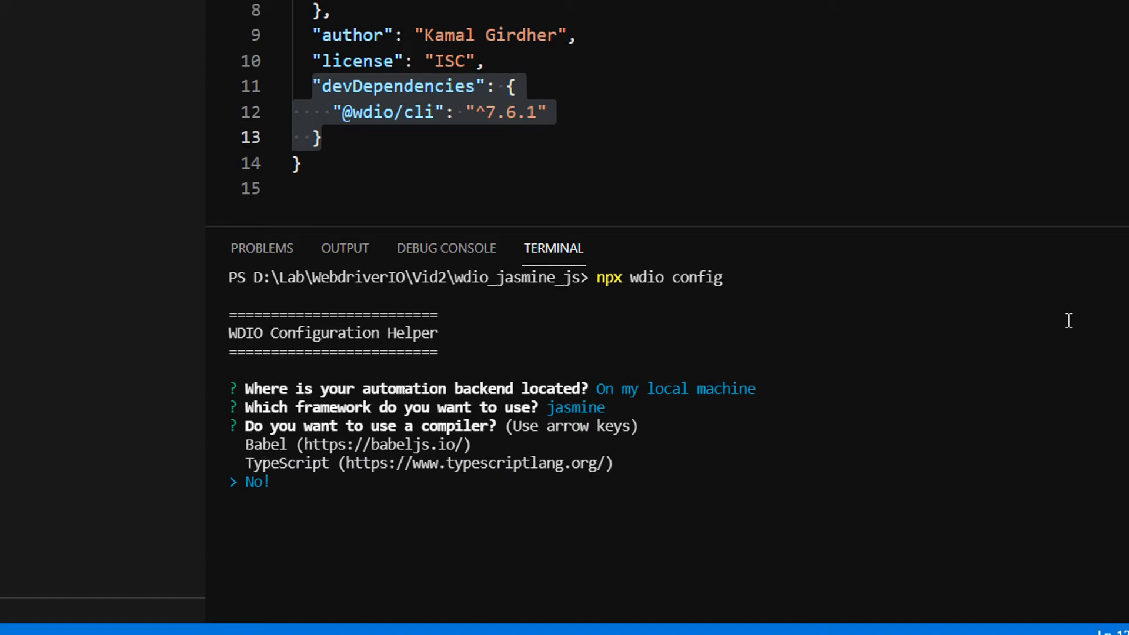
- Choose No! so the project uses no Babel or TypeScript compiler
key("Up")
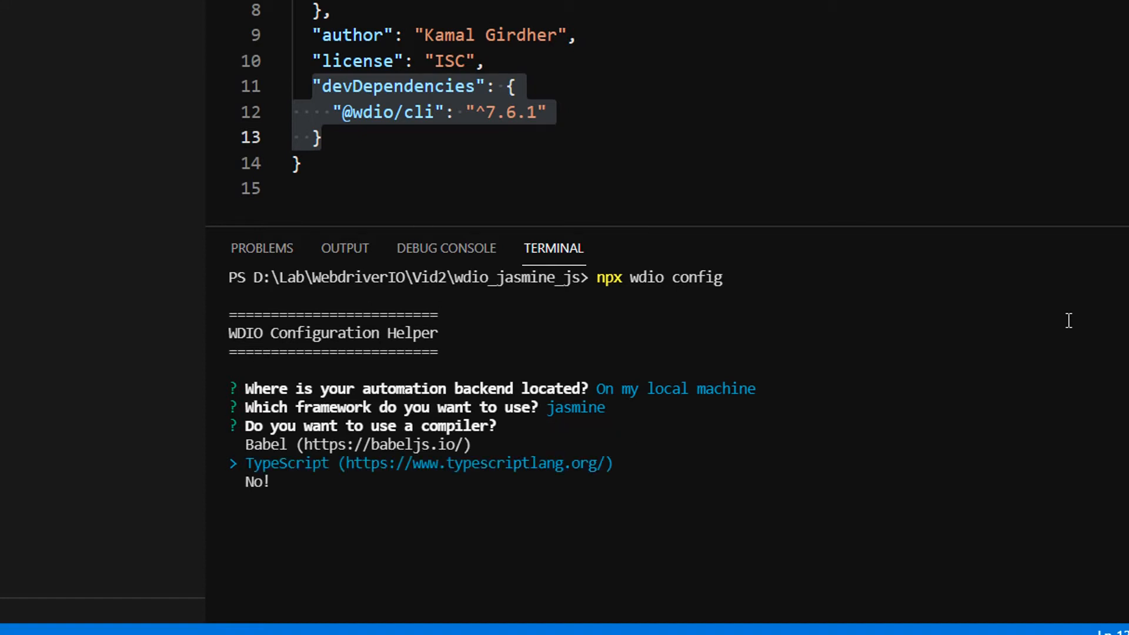
key("up")
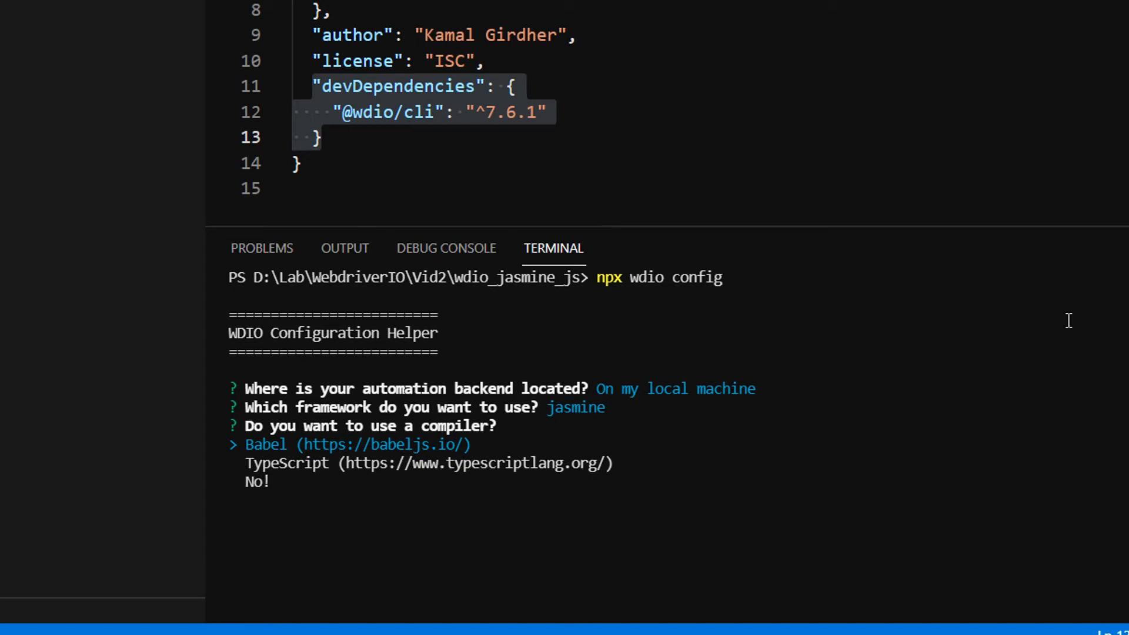
key("Down")
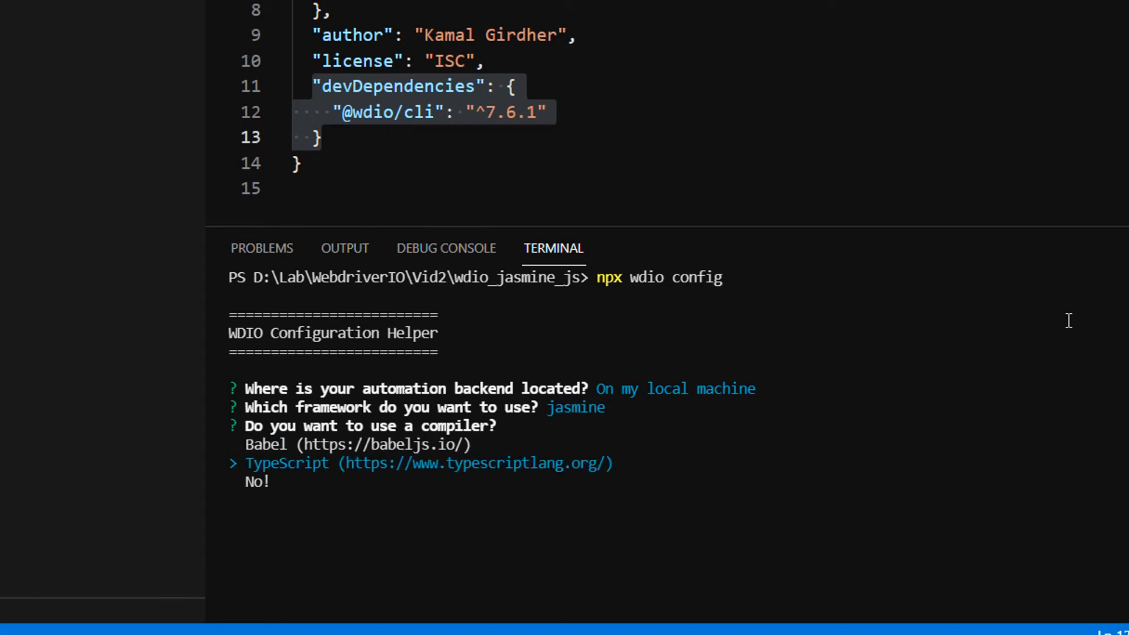
key("Down")
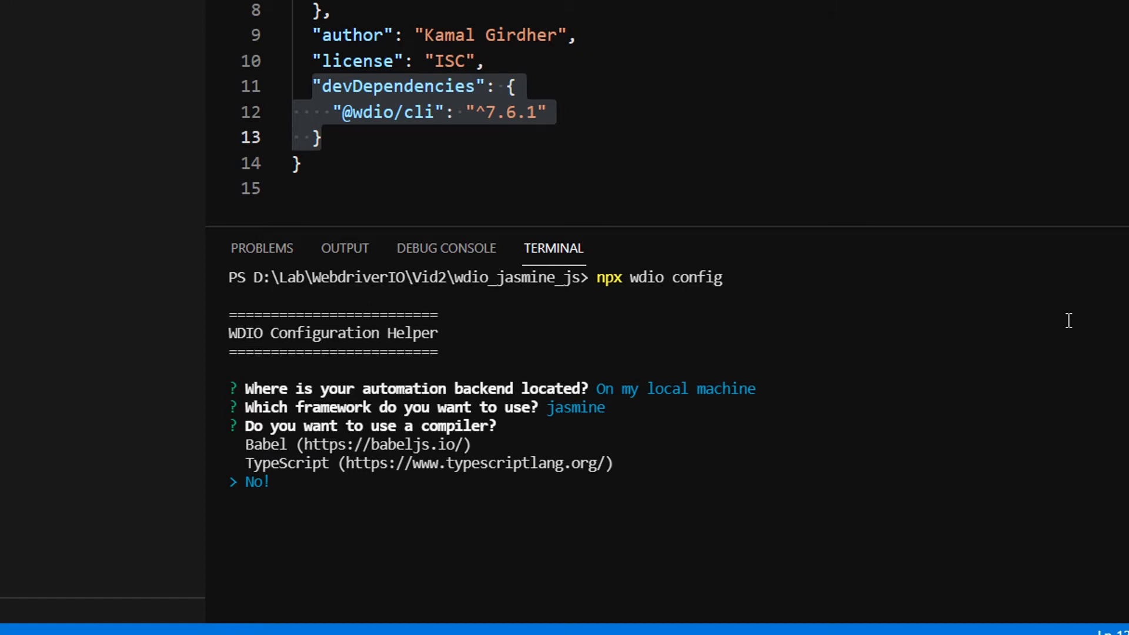
key("Enter")
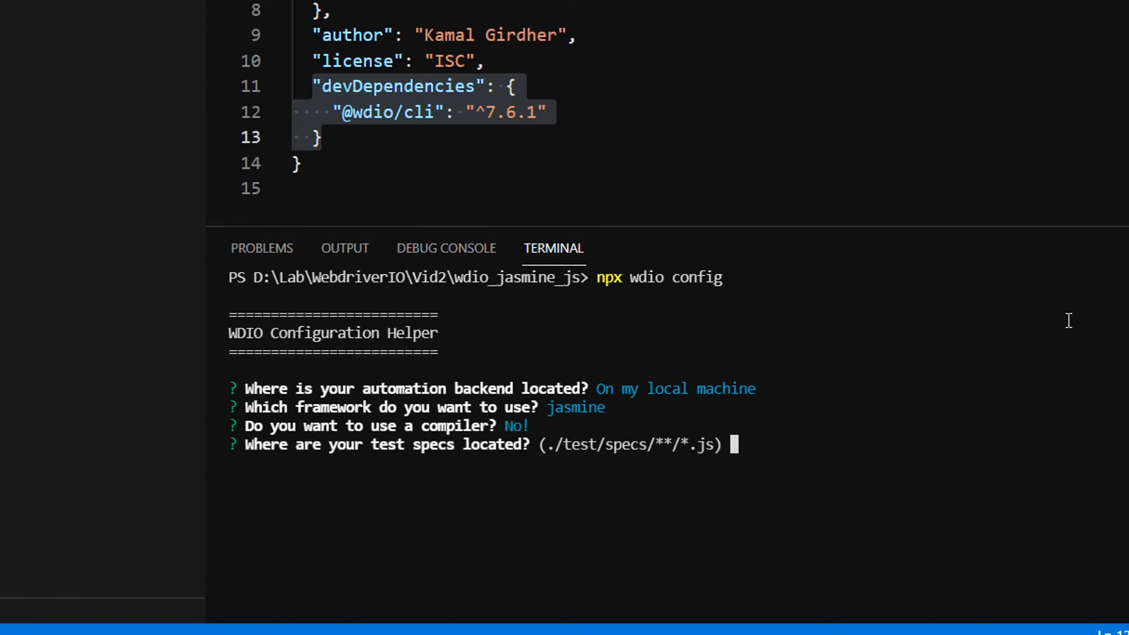
- Accept the default spec location and answer y to autogenerate test files and page objects
type("y")
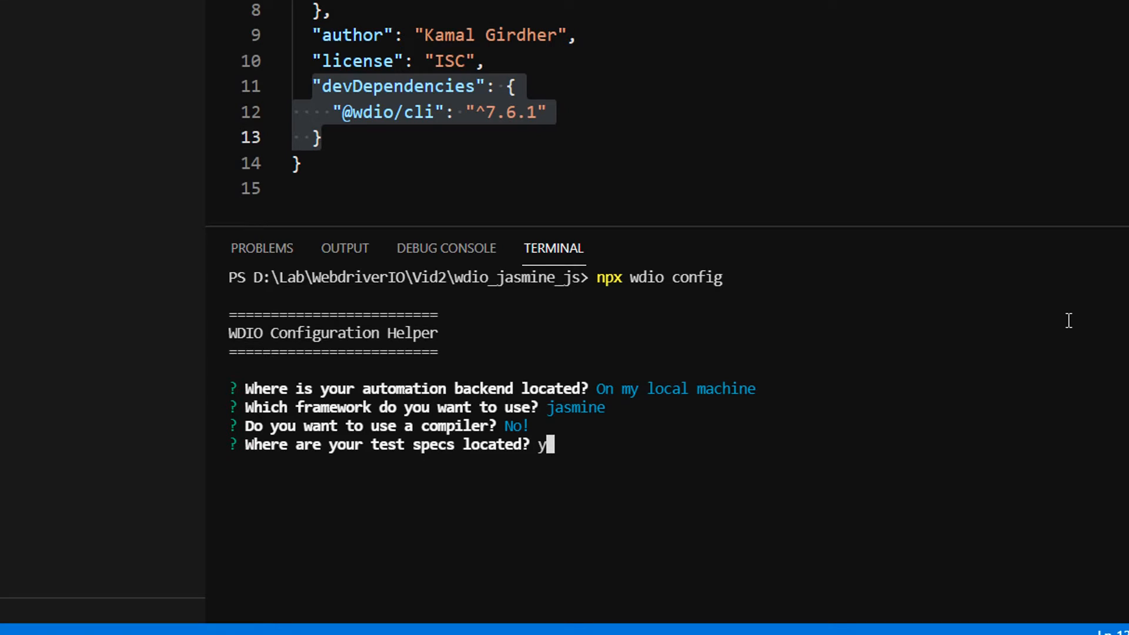
key("Backspace")
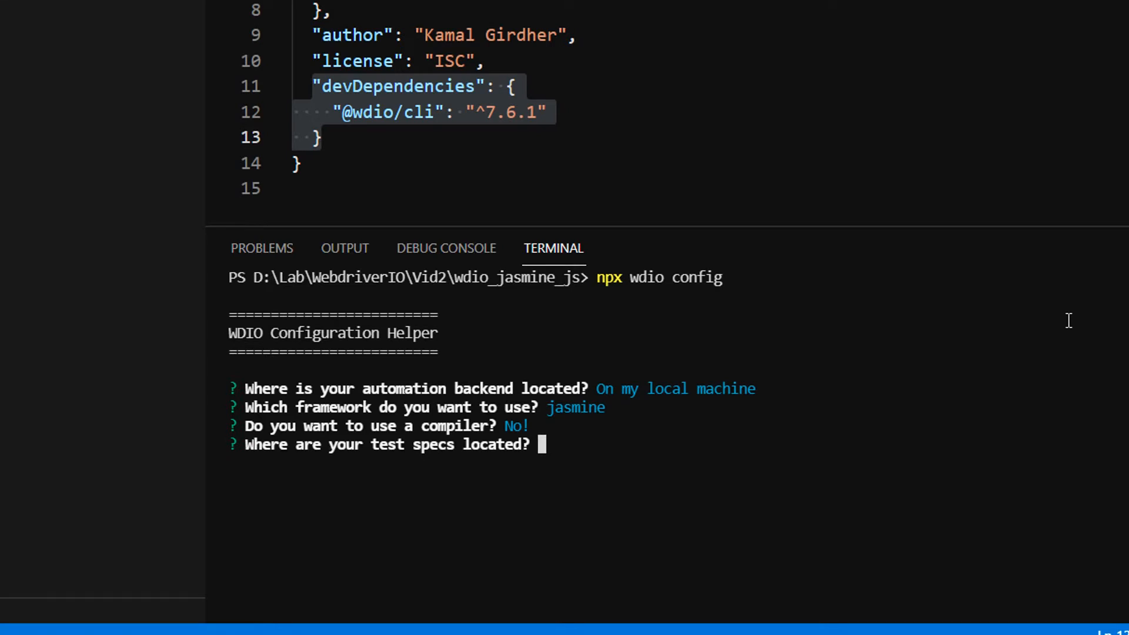
key("enter")
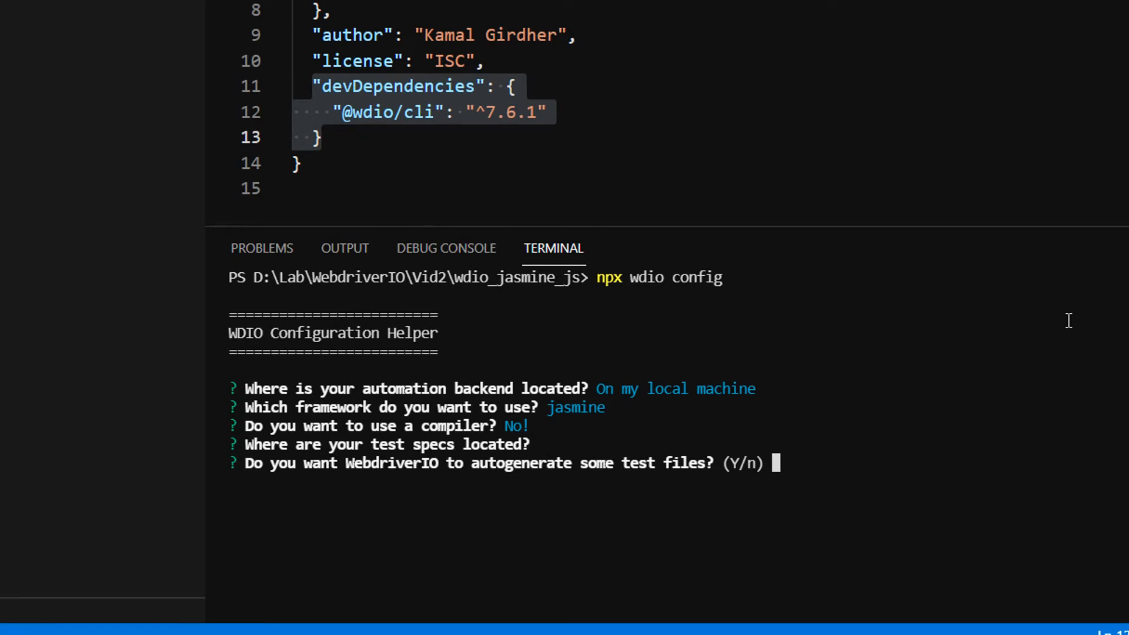
type("y")
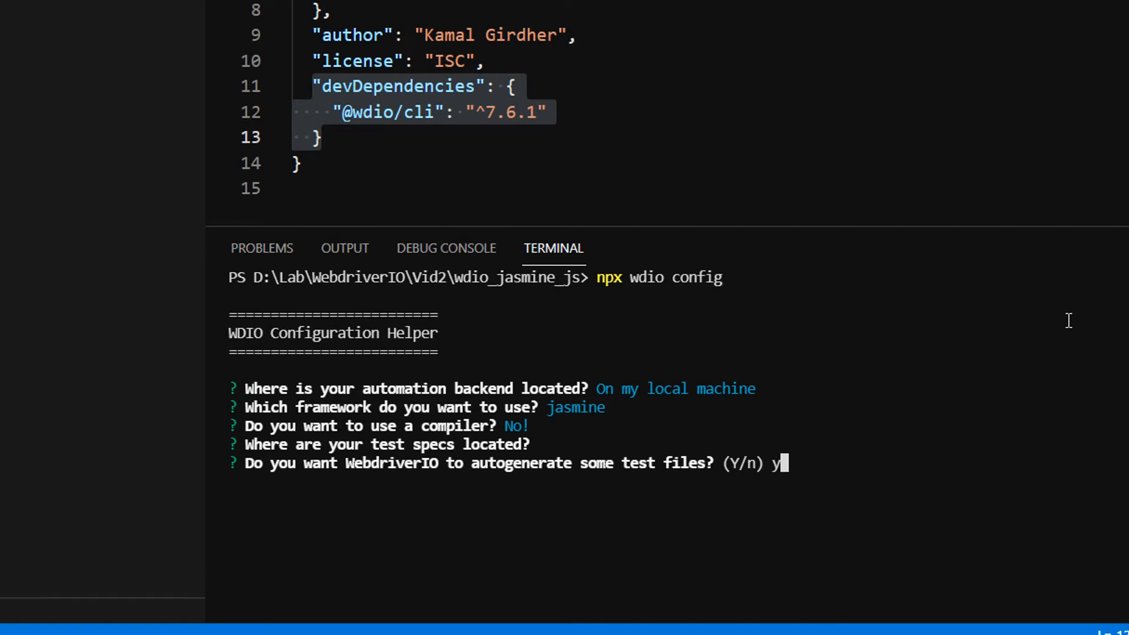
key("enter")
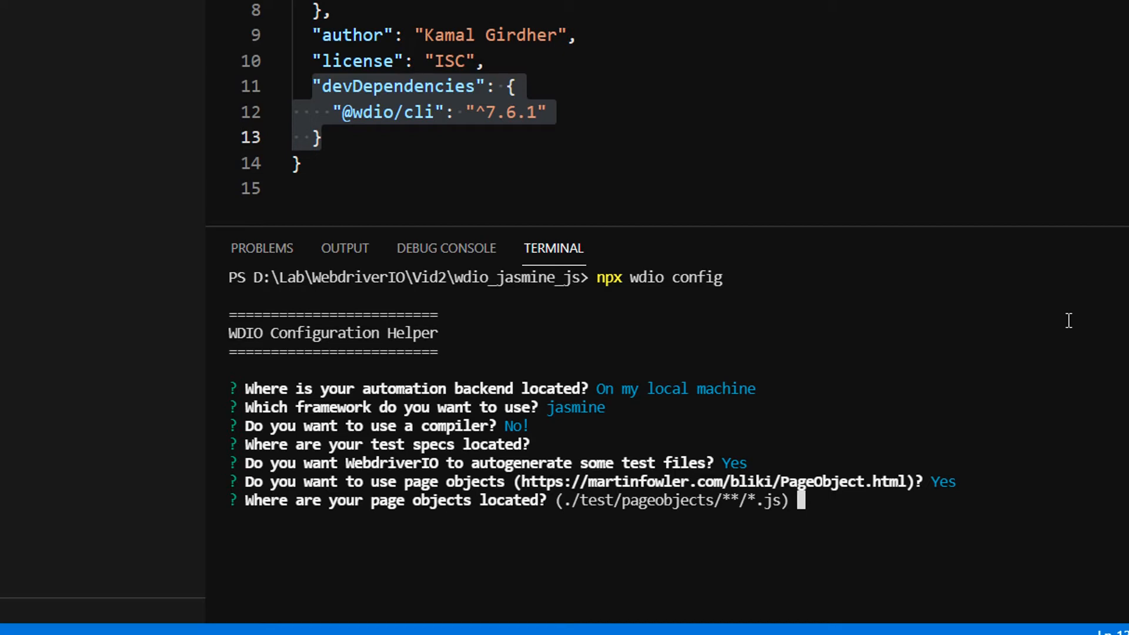
- Accept the page objects location, keep spec and dot reporters, and select selenium-standalone instead of chromedriver
key("enter")
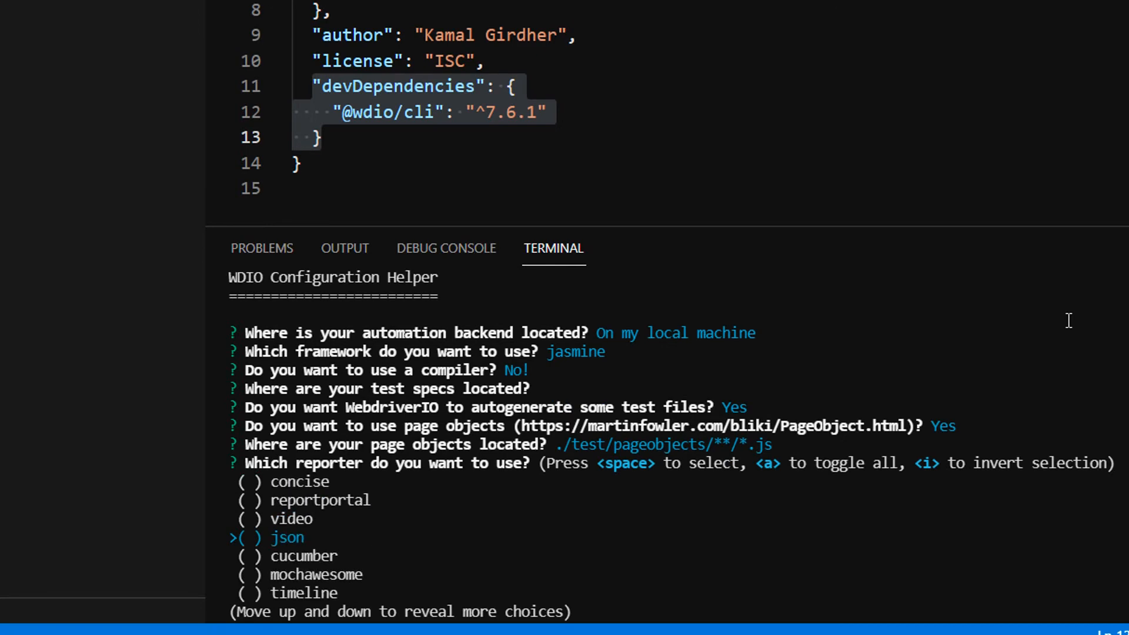
key("Down")
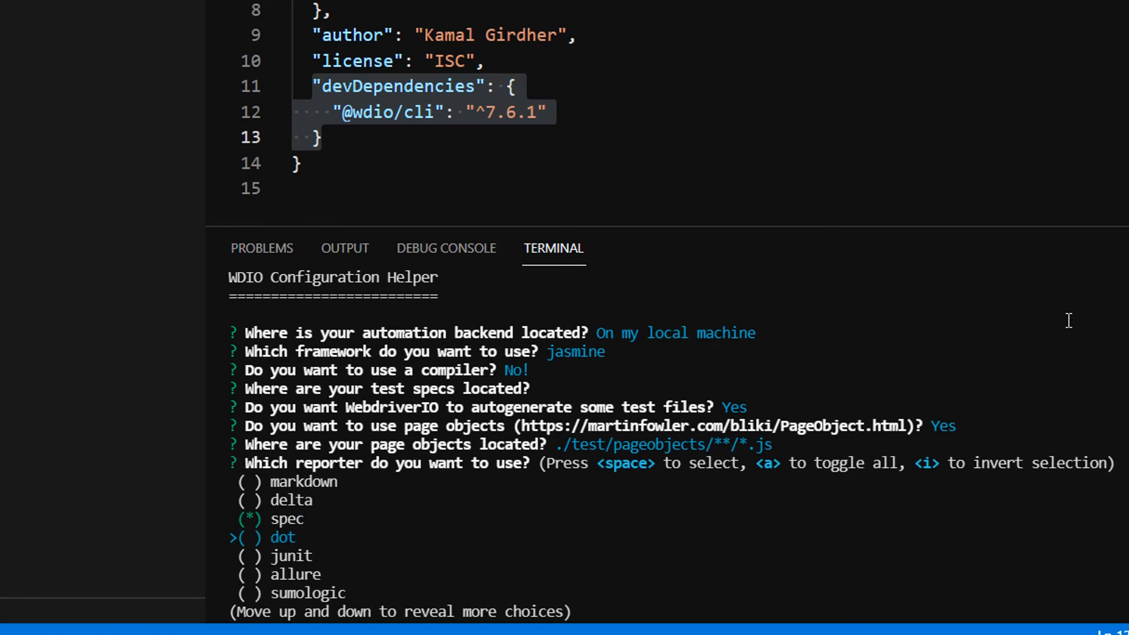
key("space")
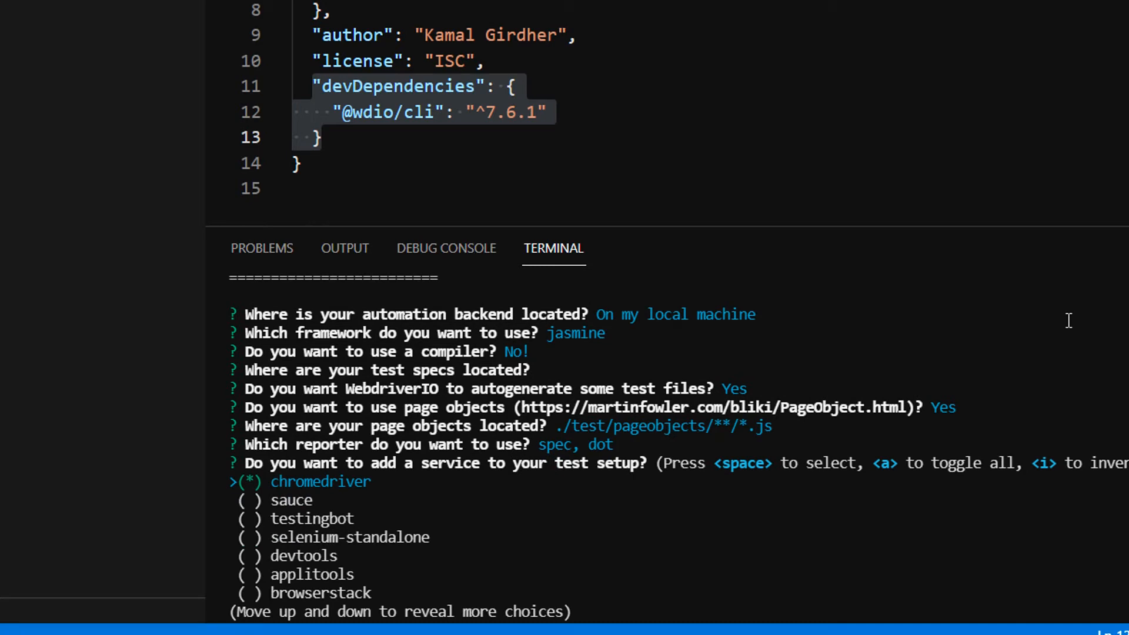
key("Down")
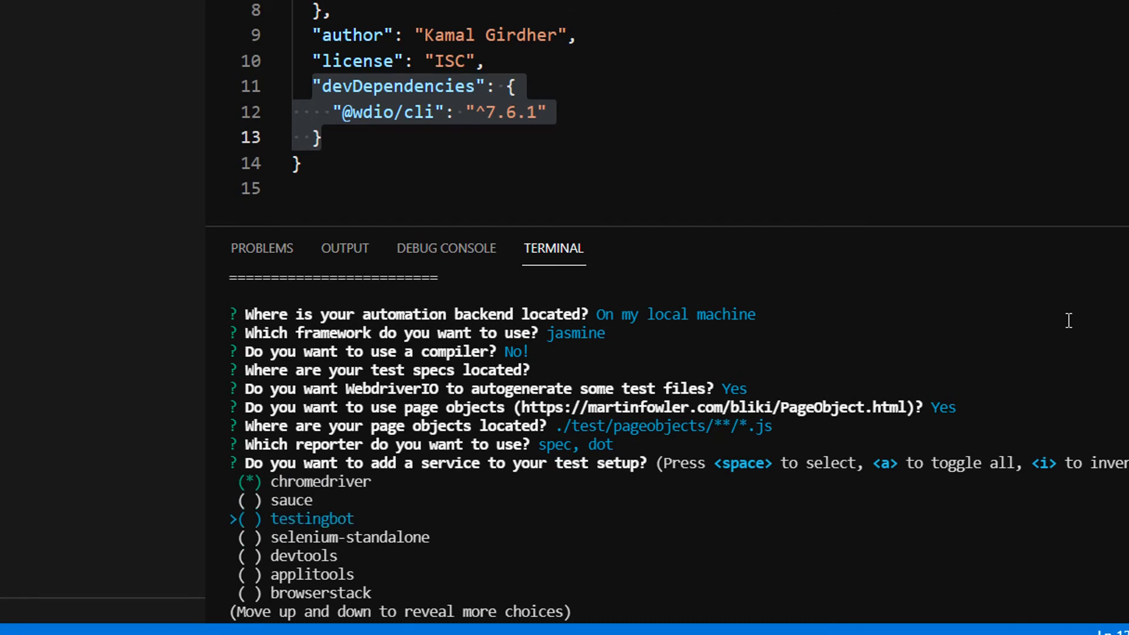
key("down")
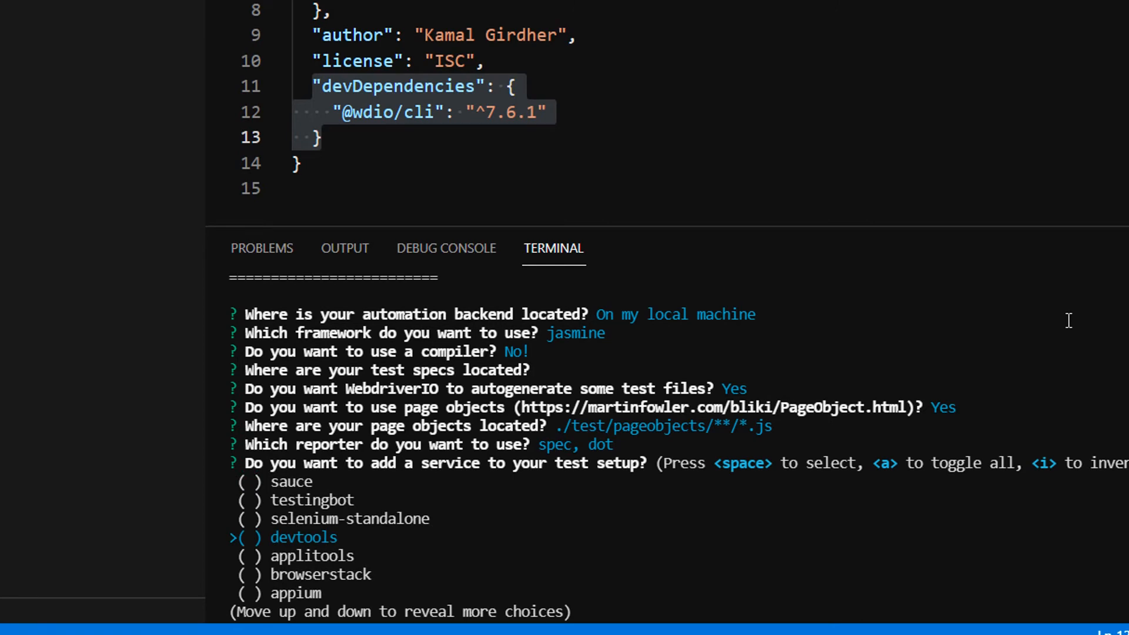
key("Down")
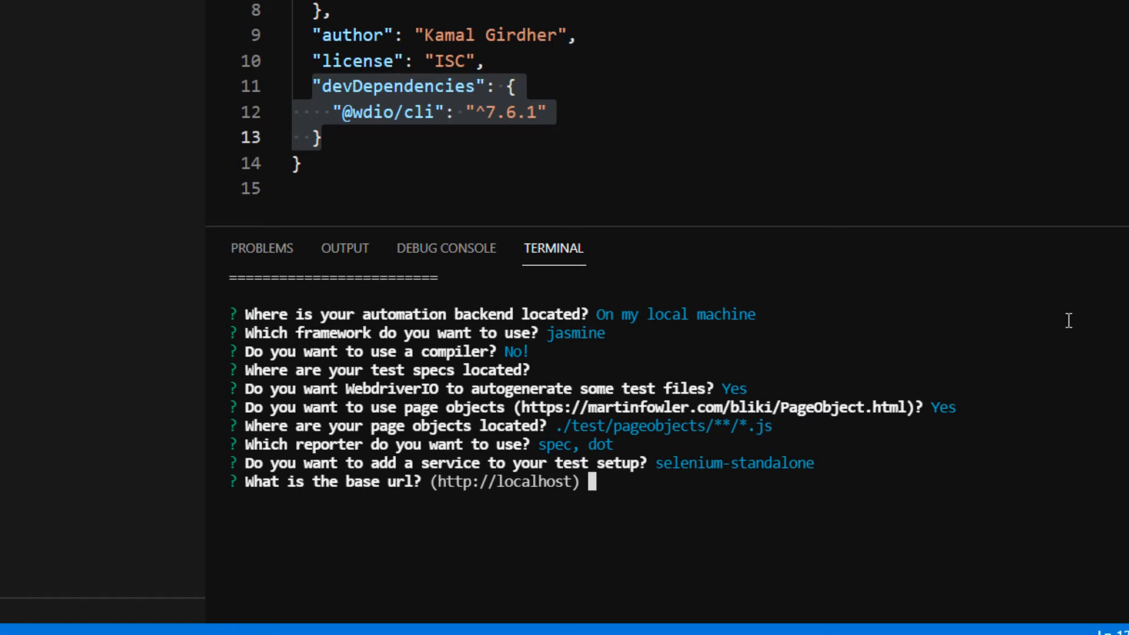
key("enter")
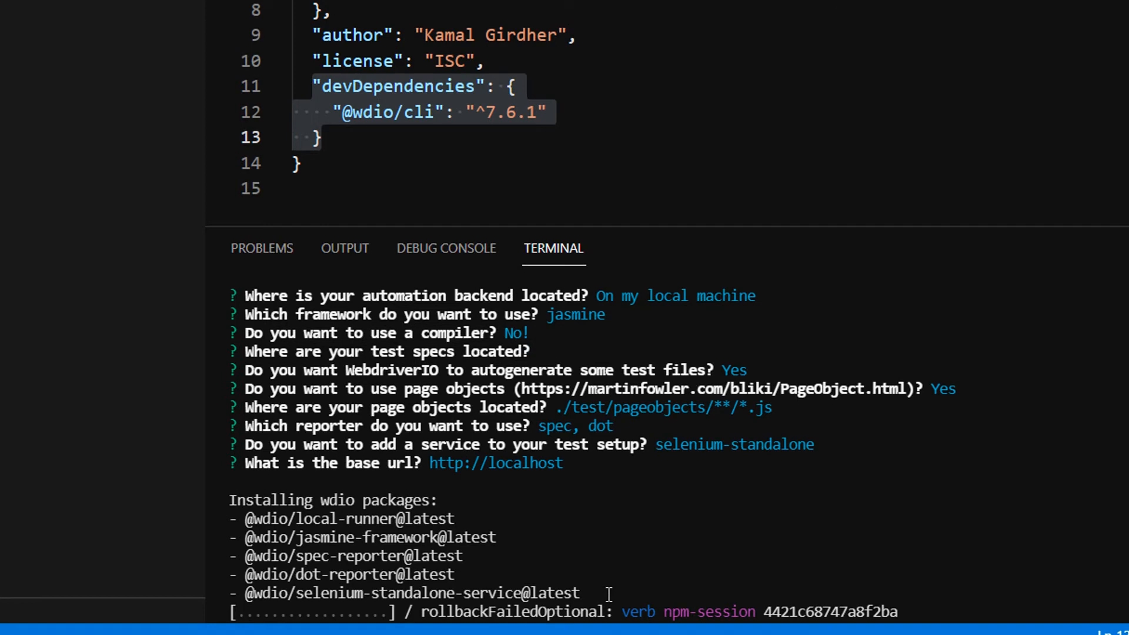
mouse_move(407, 154)
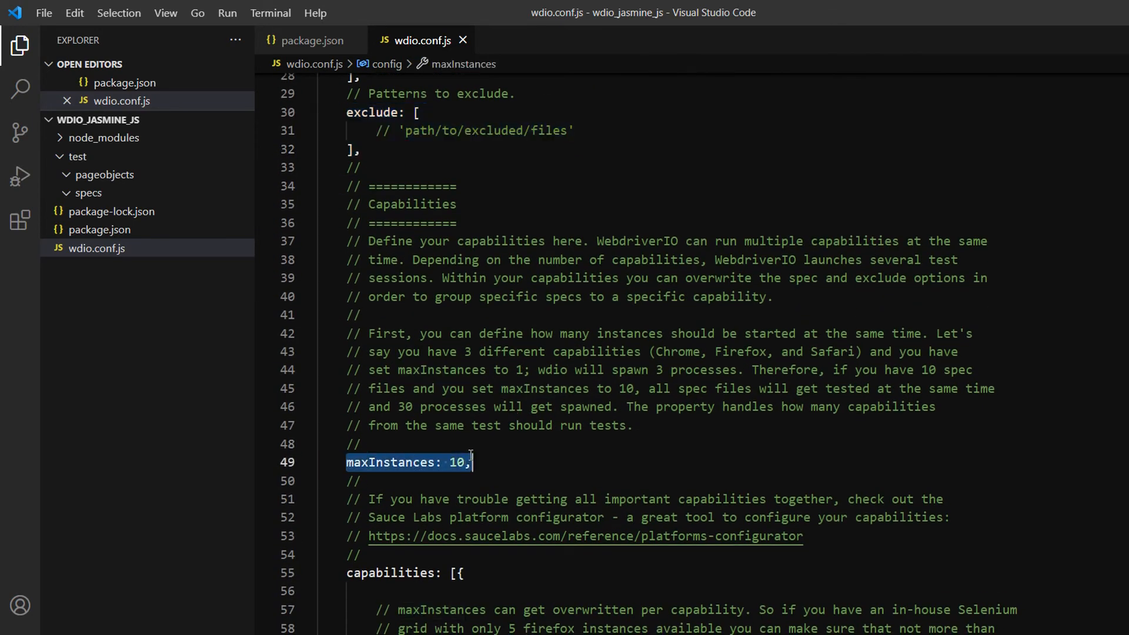
scroll("down", 3)
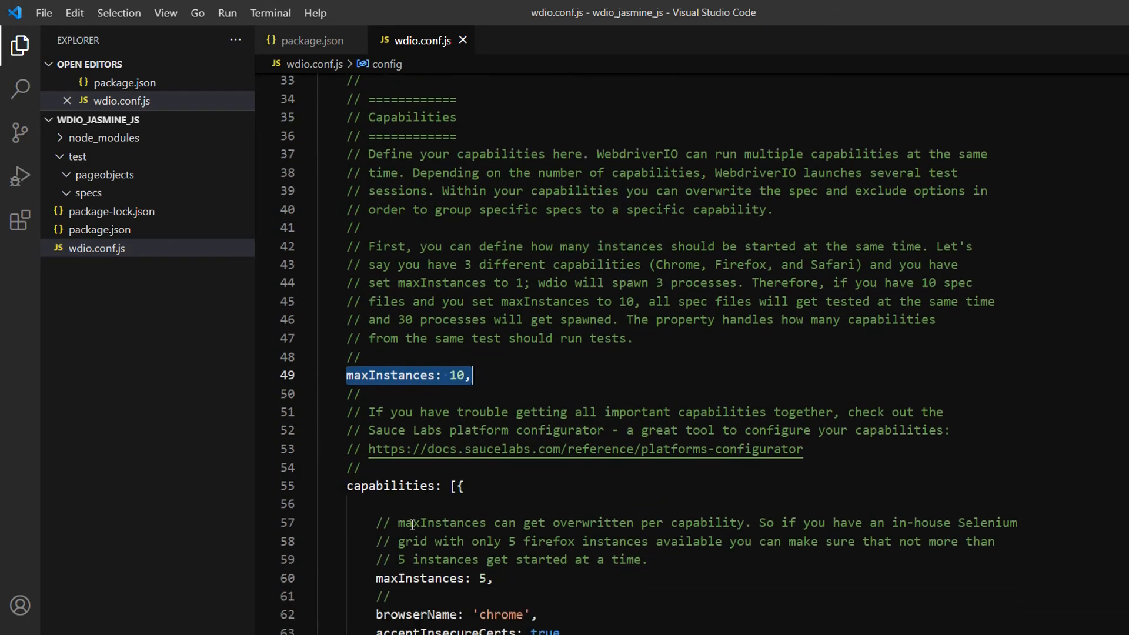
scroll("down", 3)
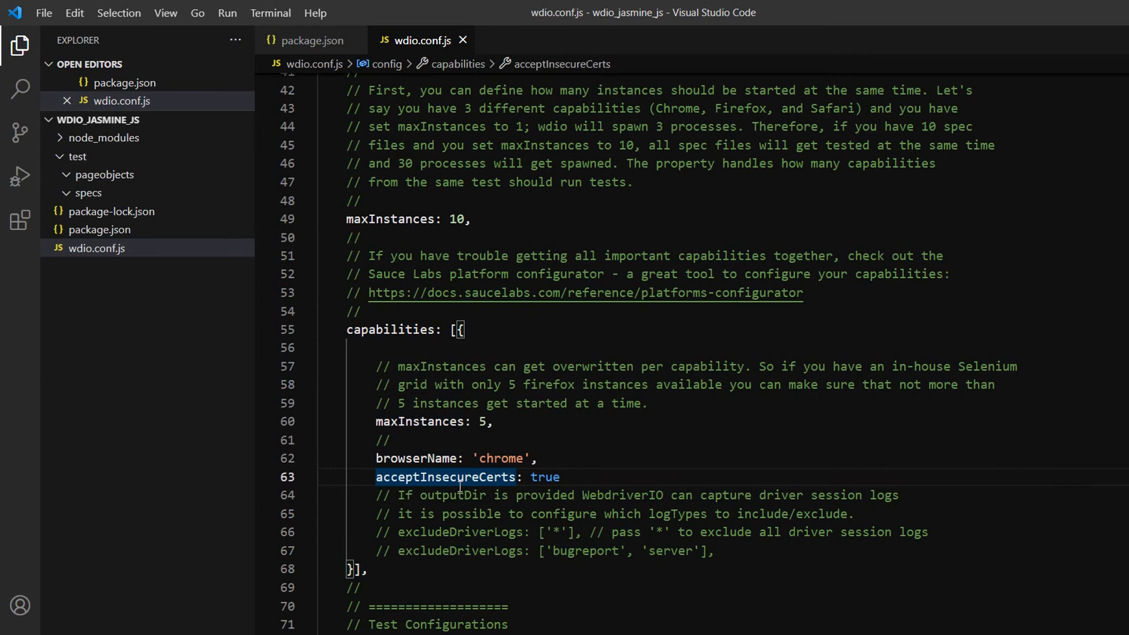
scroll("down", 3)
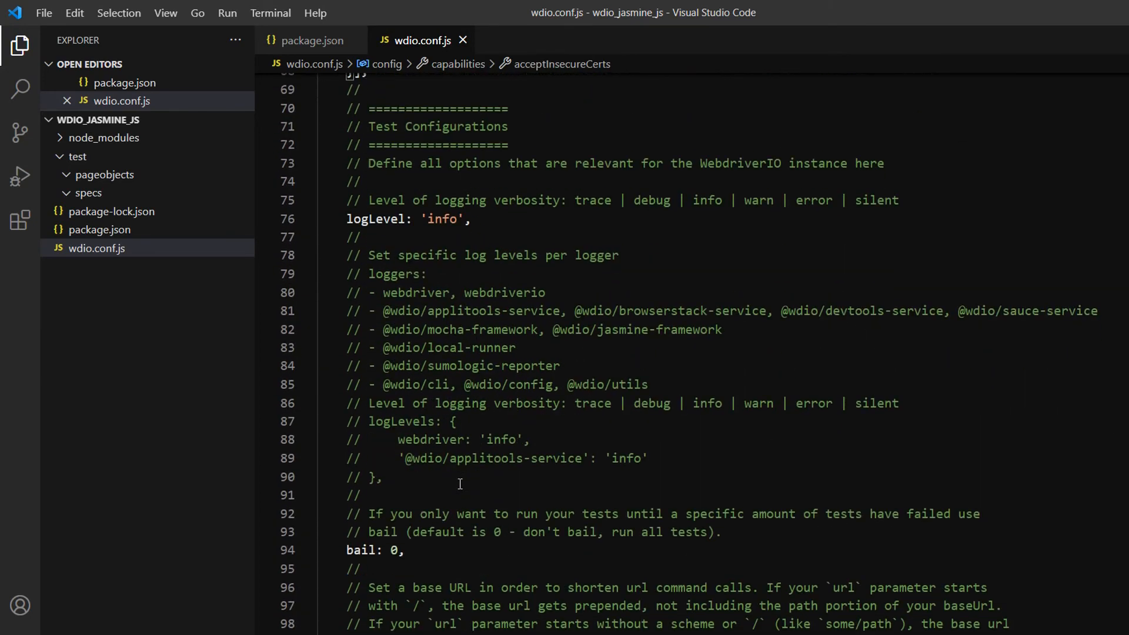
scroll("down", 3)
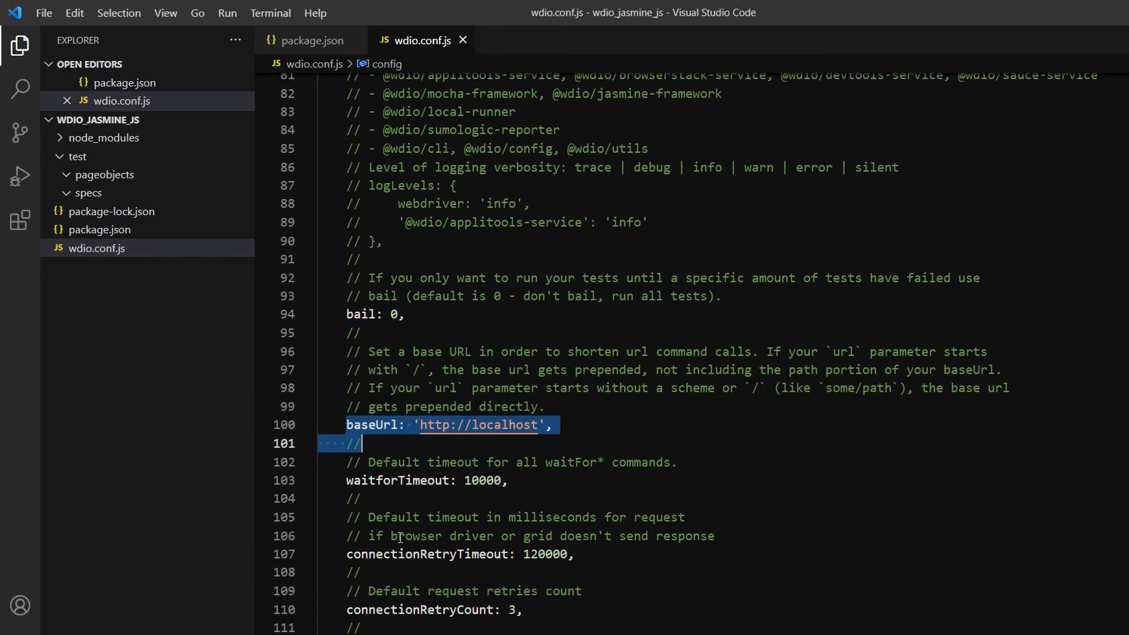
scroll("down", 3)
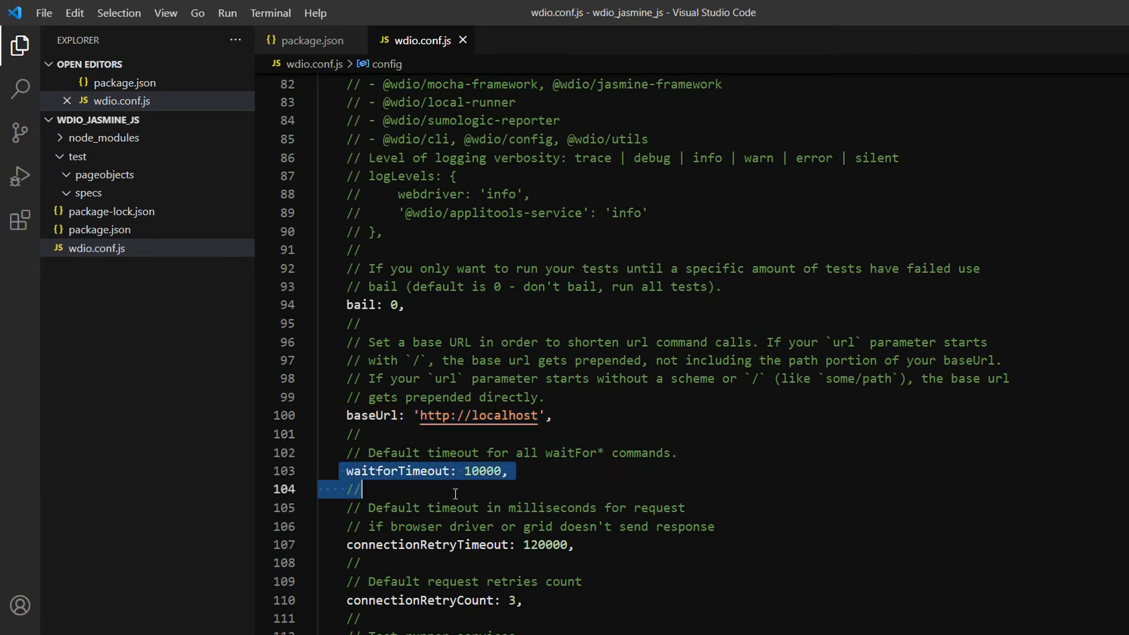
mouse_move(492, 527)
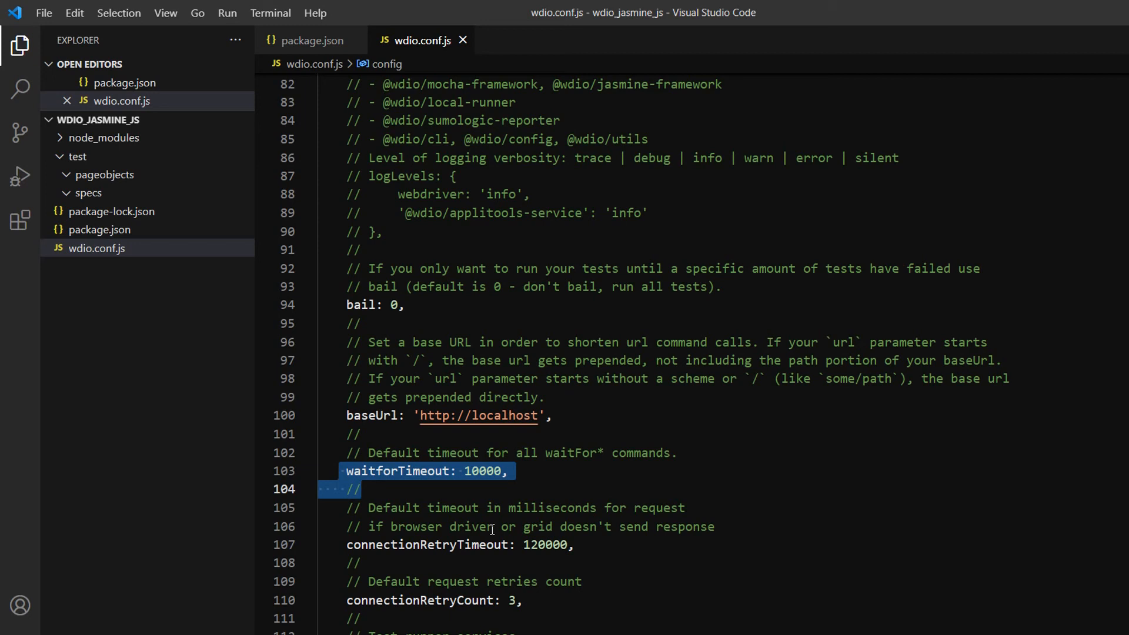
scroll("down", 3)
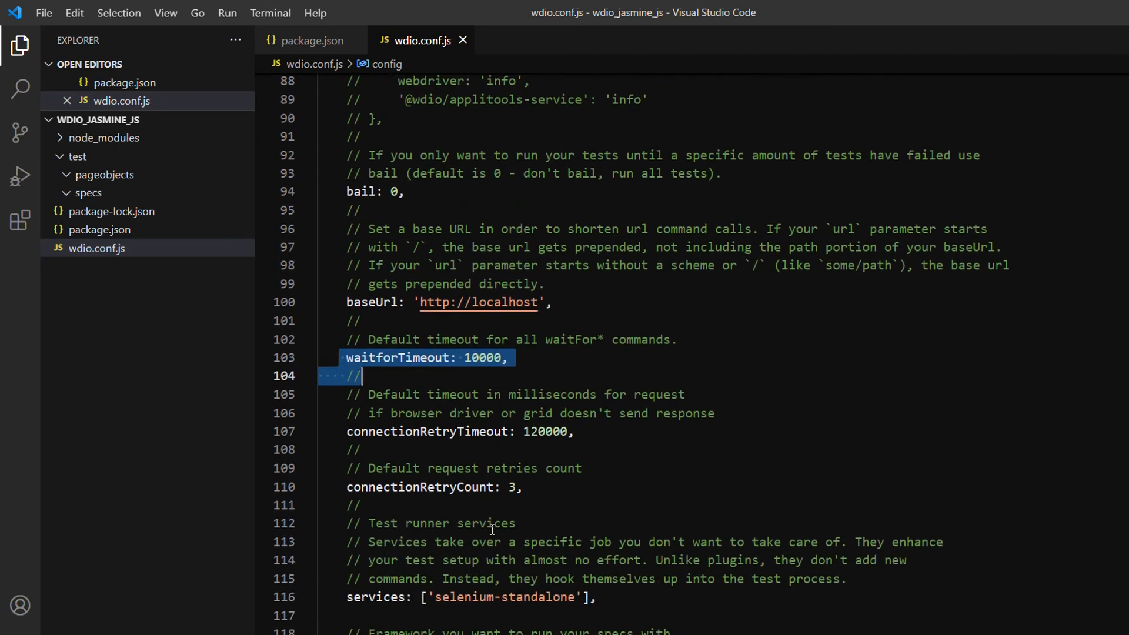
scroll("down", 3)
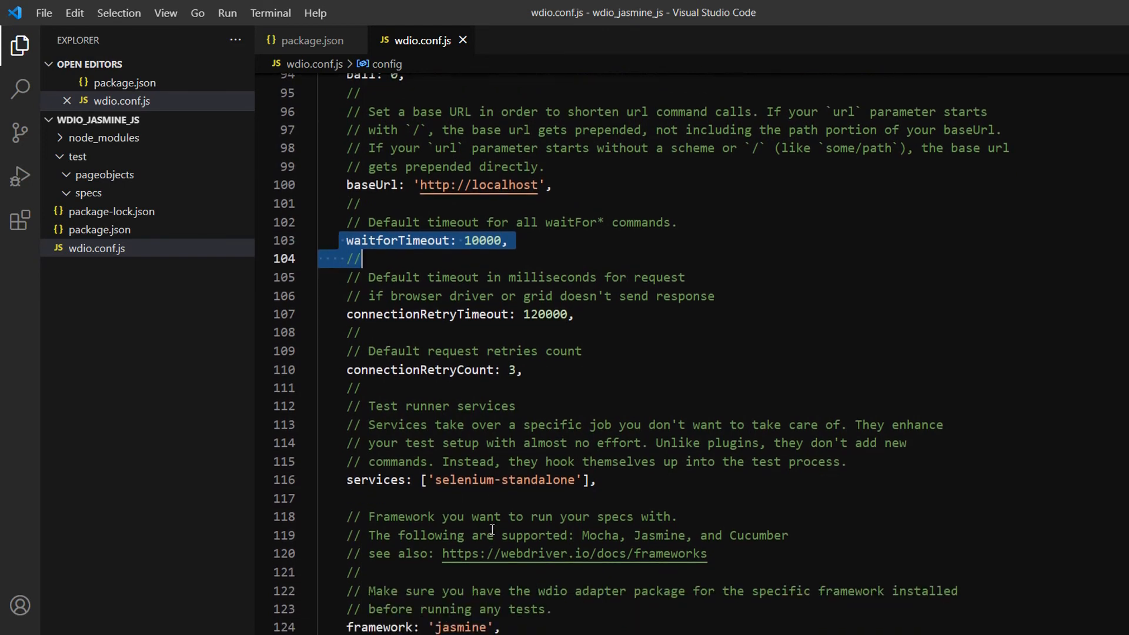
scroll("down", 3)
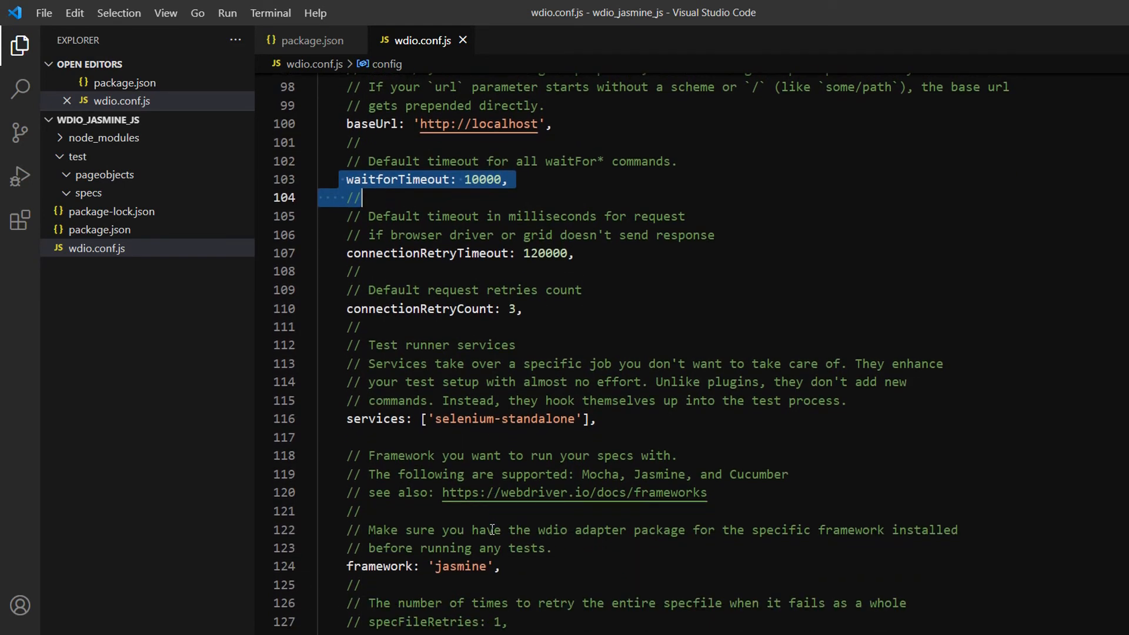
scroll("down", 3)
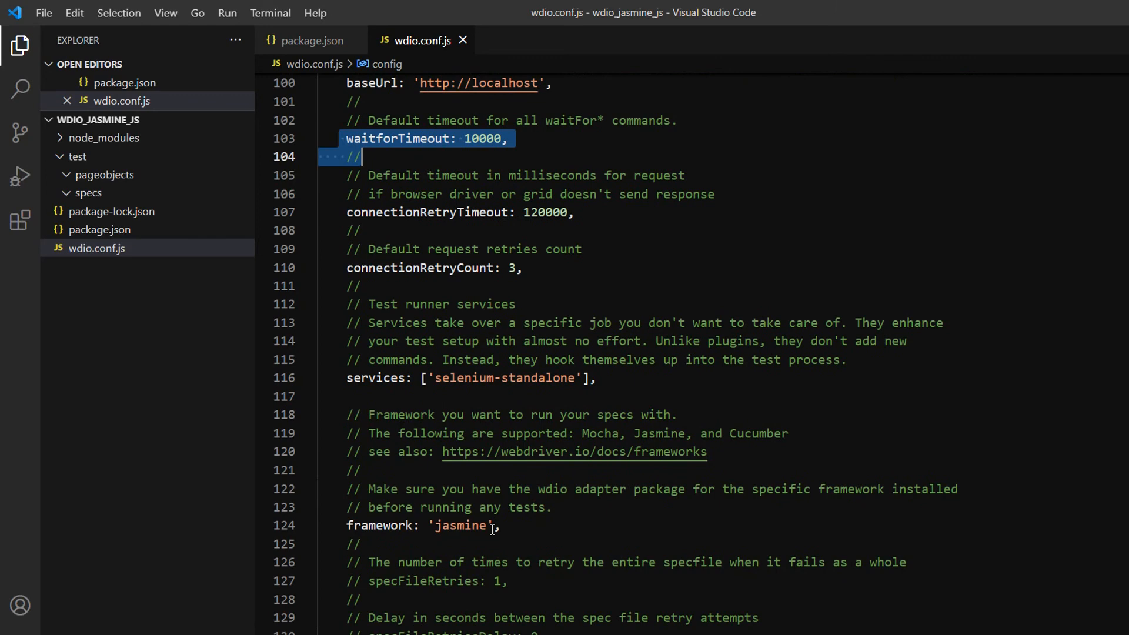
scroll("down", 3)
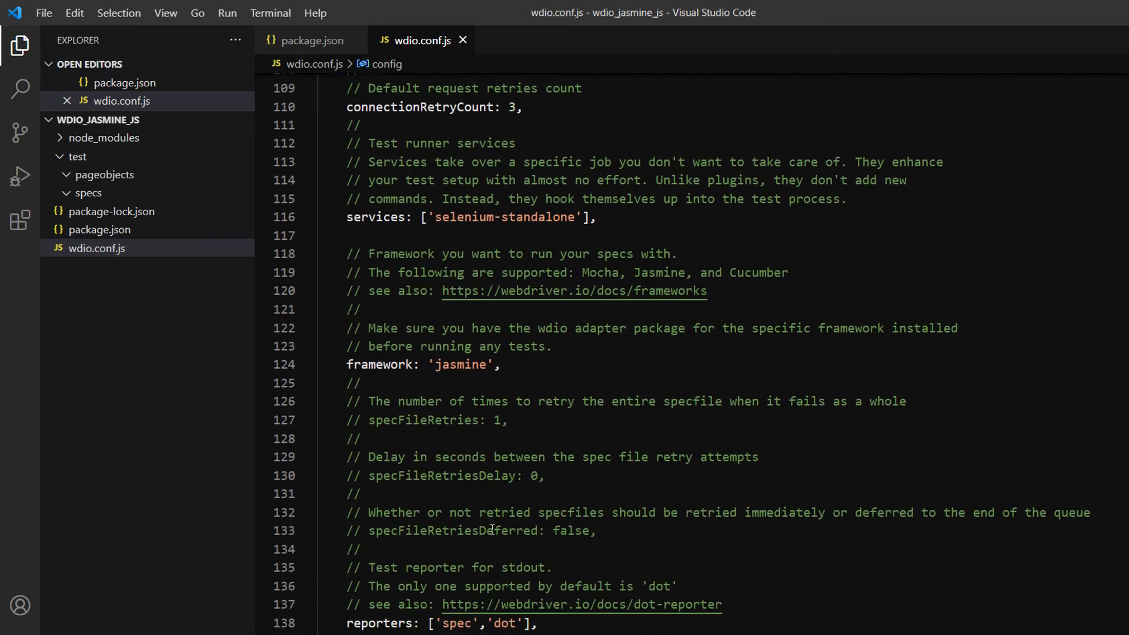
scroll("down", 3)
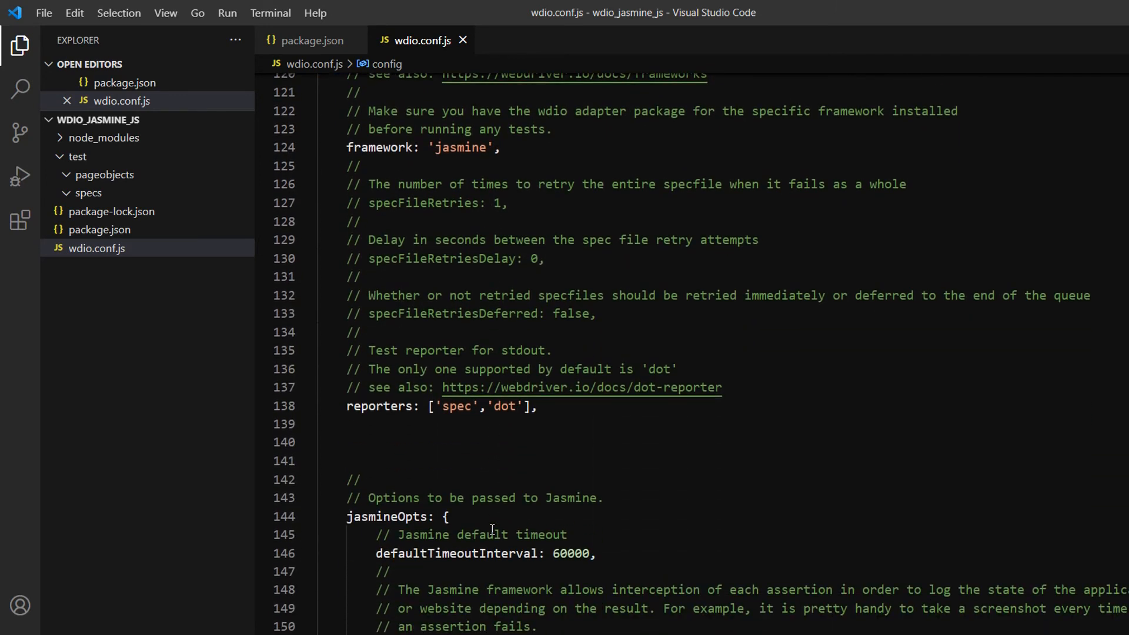
scroll("down", 3)
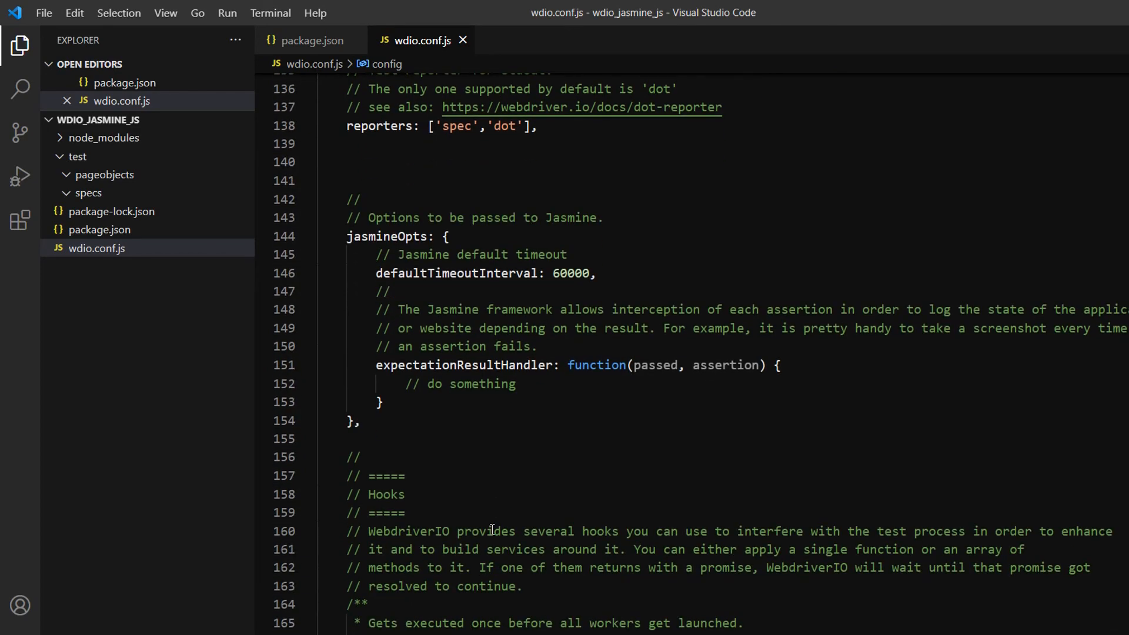
scroll("down", 3)
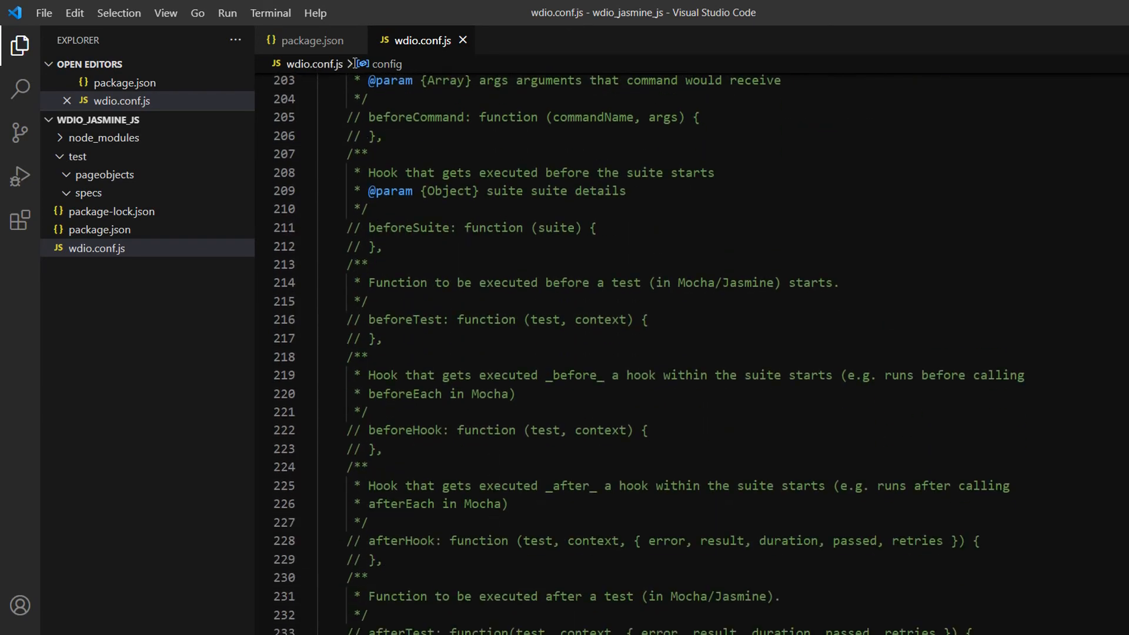
- Close wdio.conf.js and package.json, then reopen package.json showing the wdio dev dependencies
left_click(309, 40)
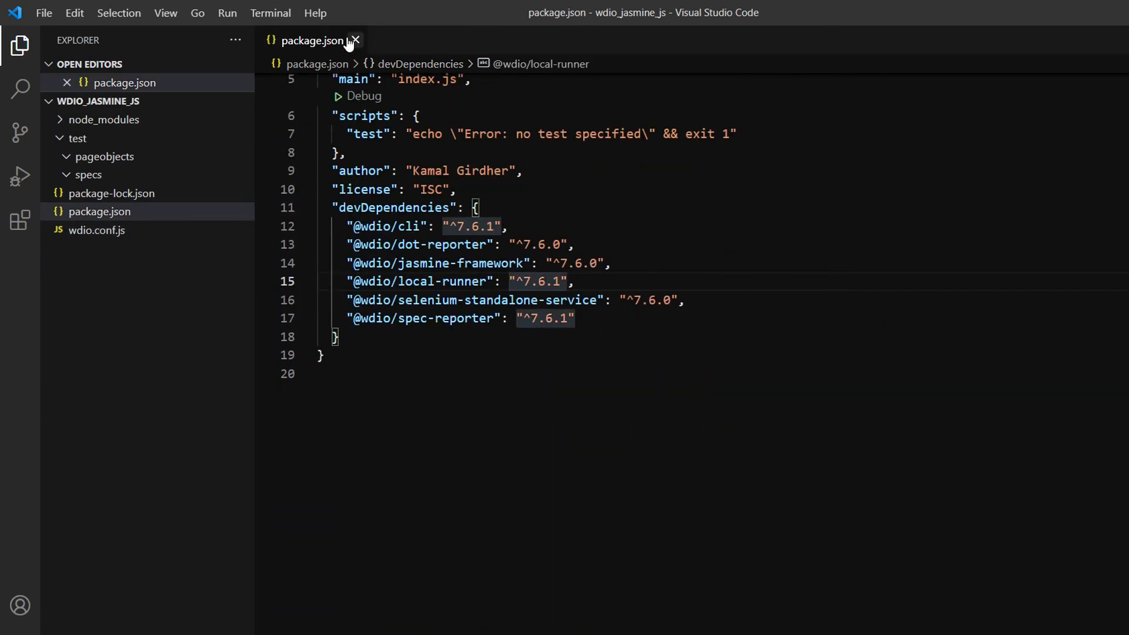
left_click(356, 40)
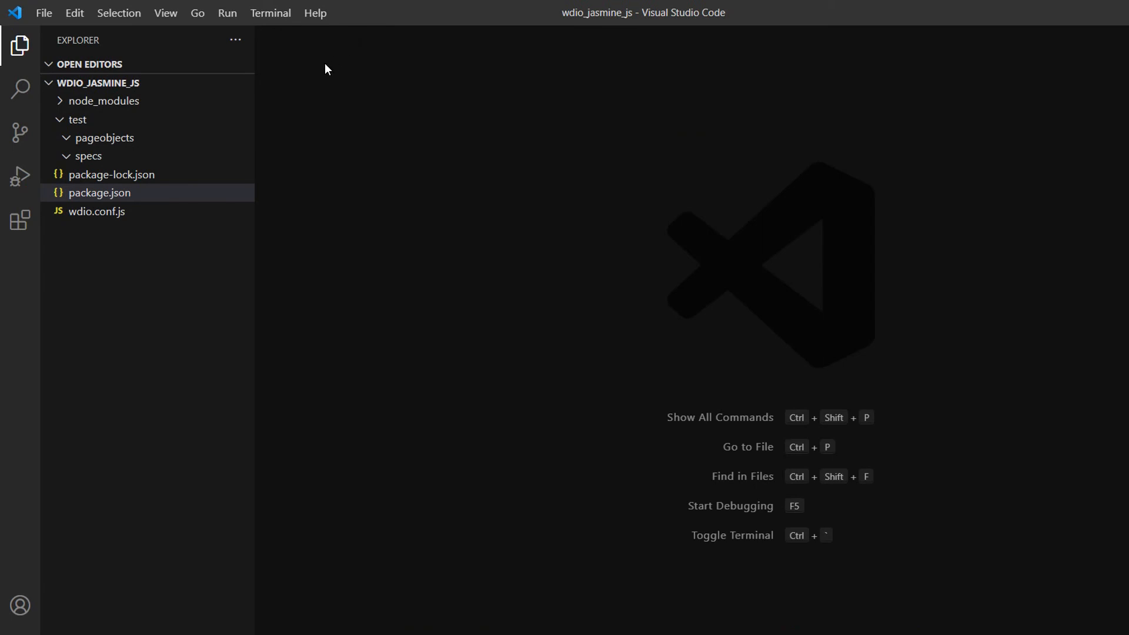
left_click(100, 191)
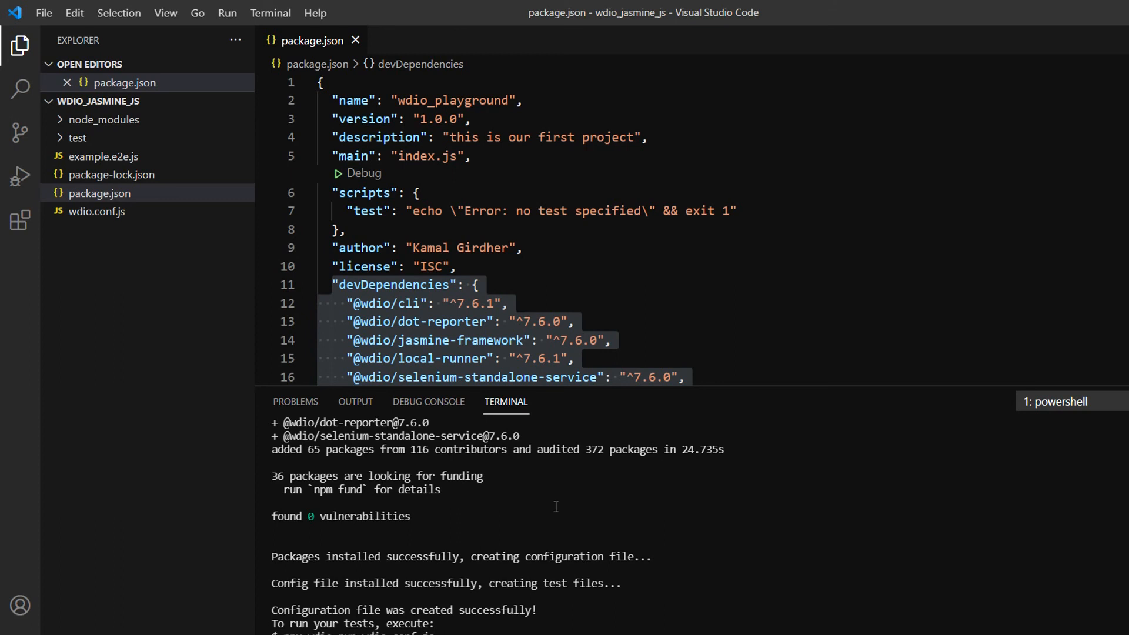
- Open example.e2e.js from test/specs to view the generated login test
left_click(118, 267)
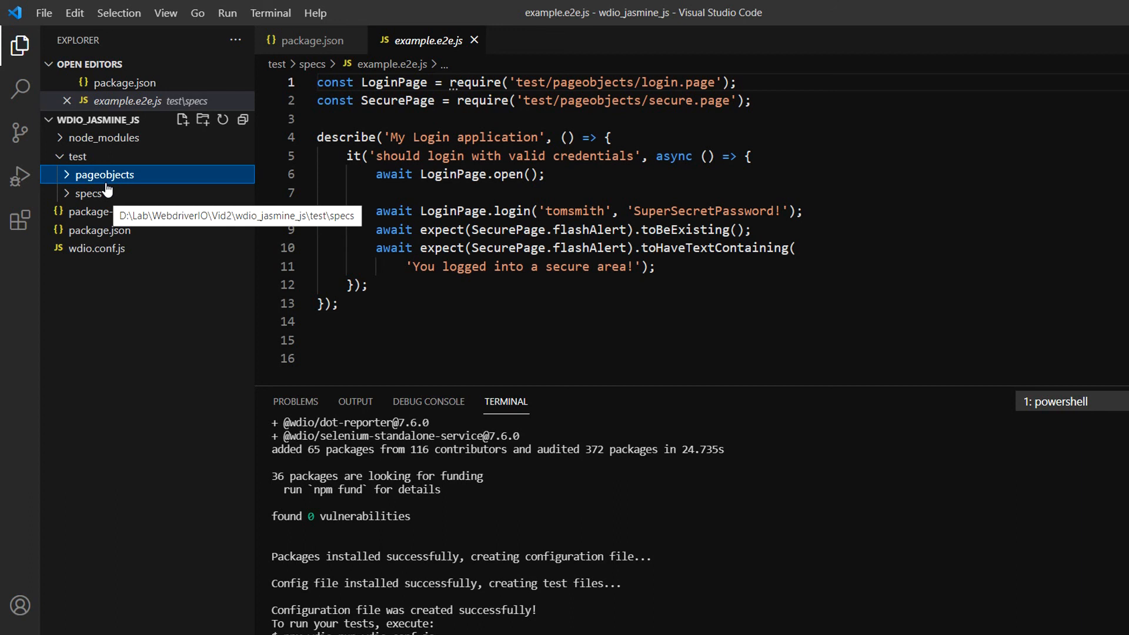
- Close example.e2e.js, returning to package.json with the test folder's pageobjects and specs visible
left_click(104, 174)
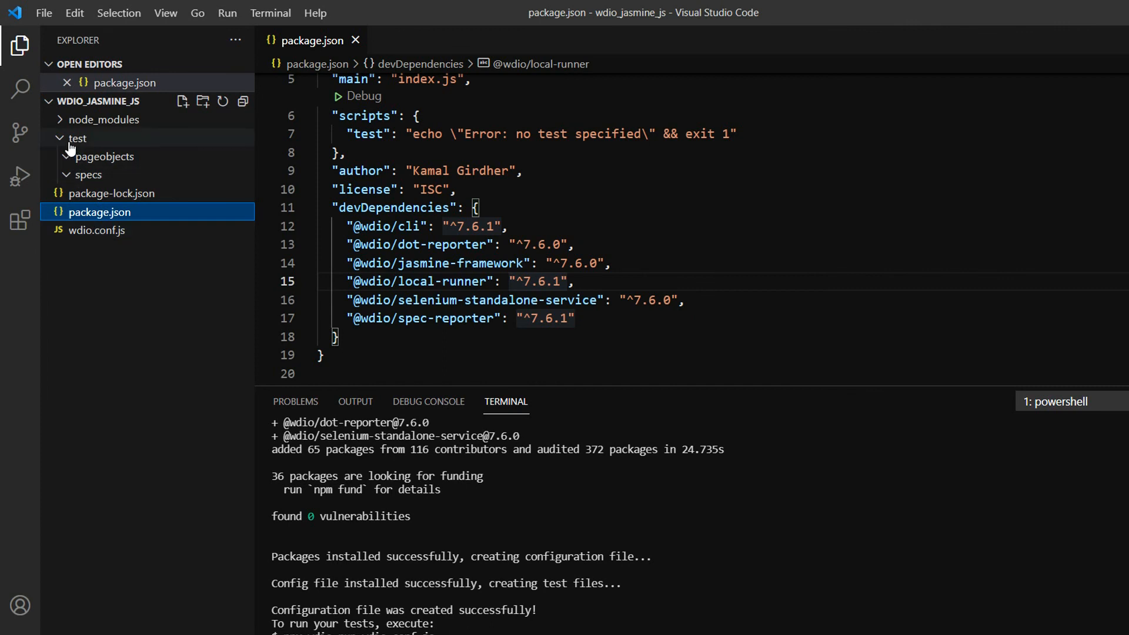
mouse_move(103, 158)
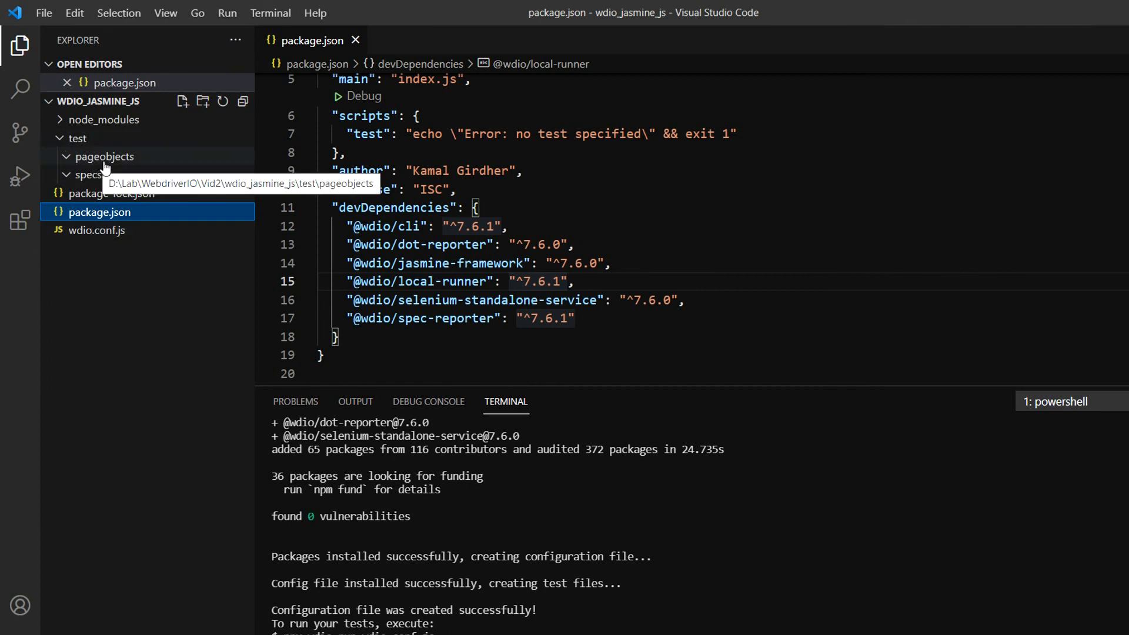